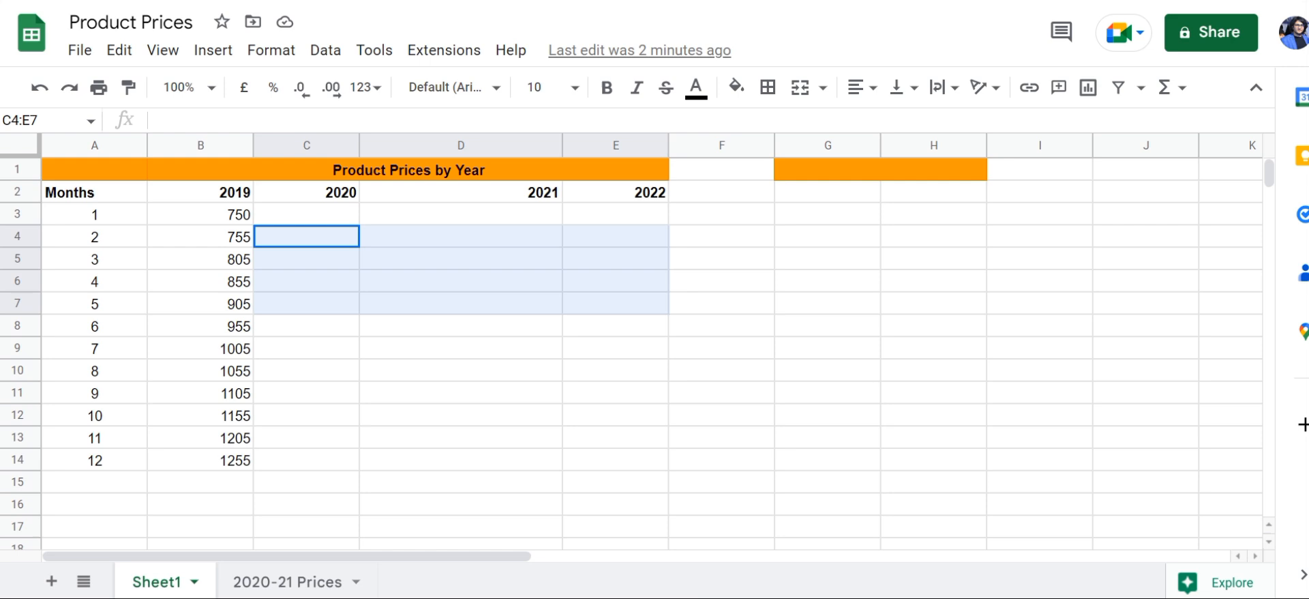
# Step: Look over the empty 2020, 2021 and 2022 price cells and settle on C3 for the first 2020 price
pyautogui.click(306, 214)
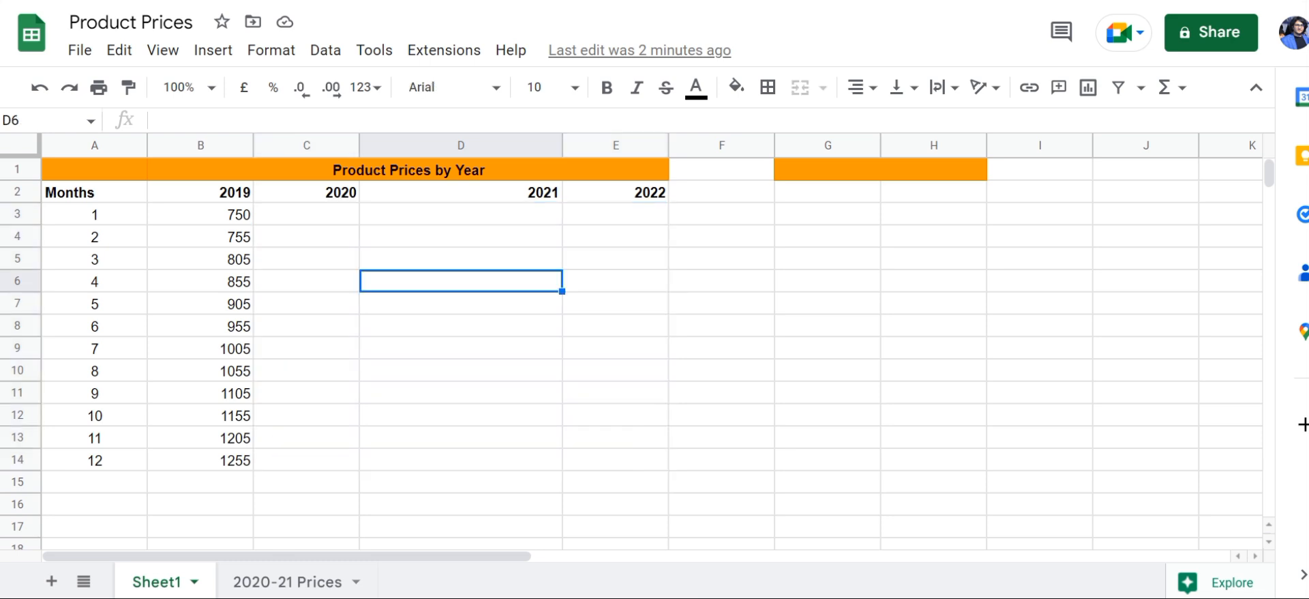
pyautogui.click(615, 214)
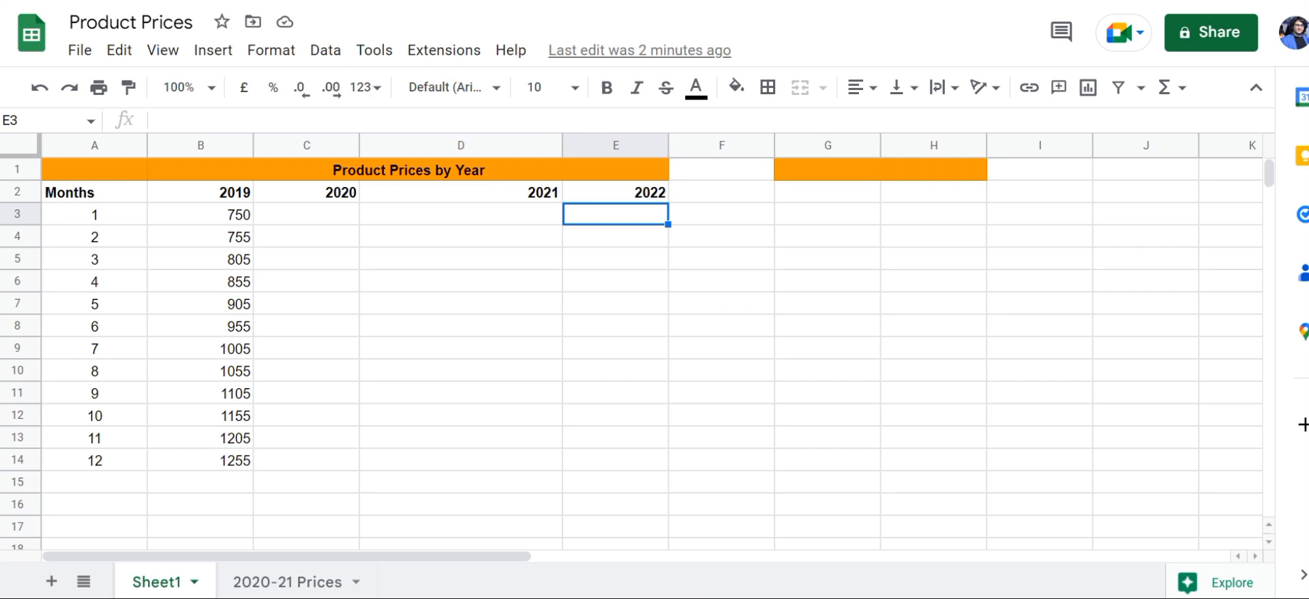
pyautogui.click(408, 169)
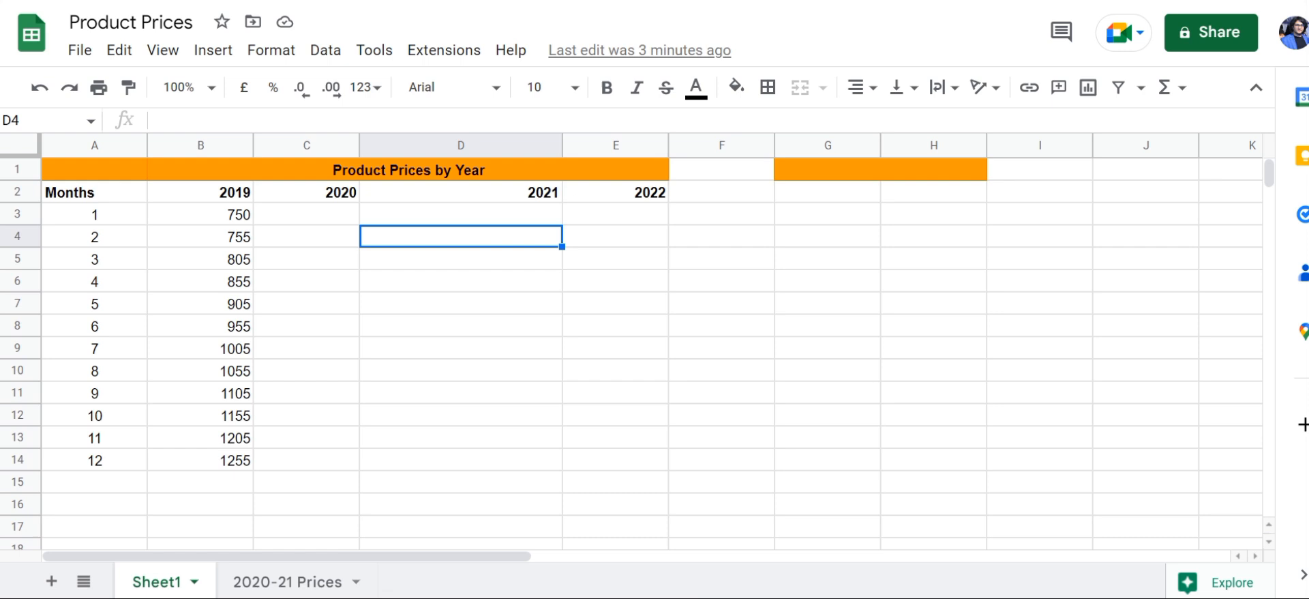
pyautogui.moveTo(94, 214); pyautogui.dragTo(94, 459)
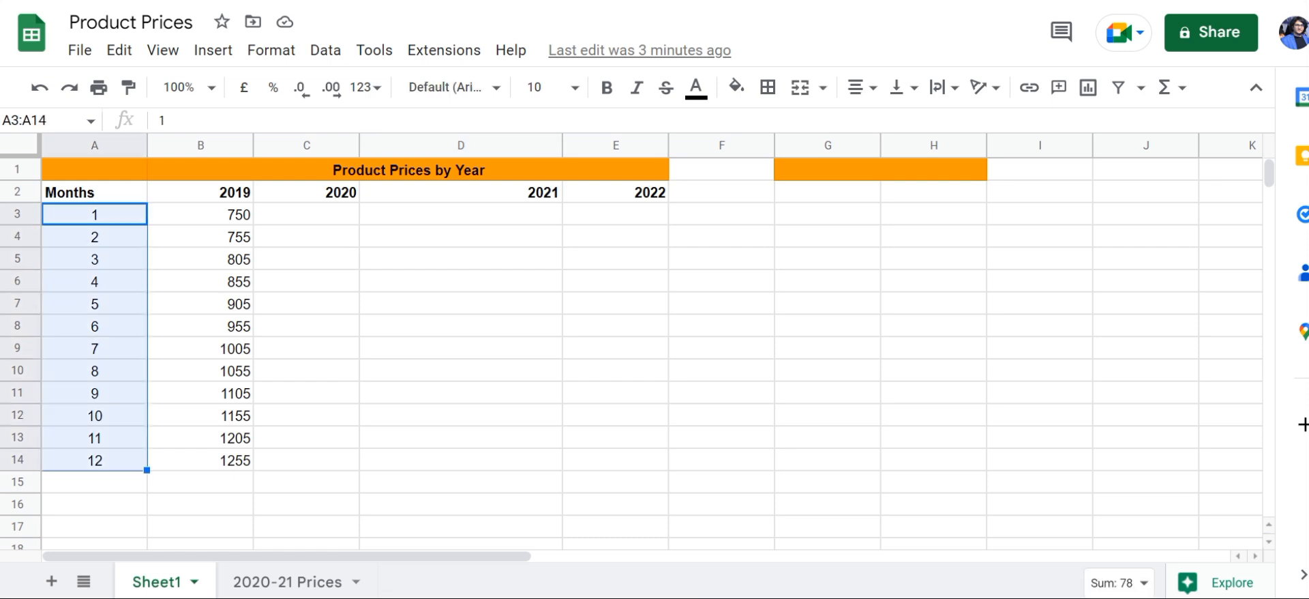
pyautogui.click(306, 192)
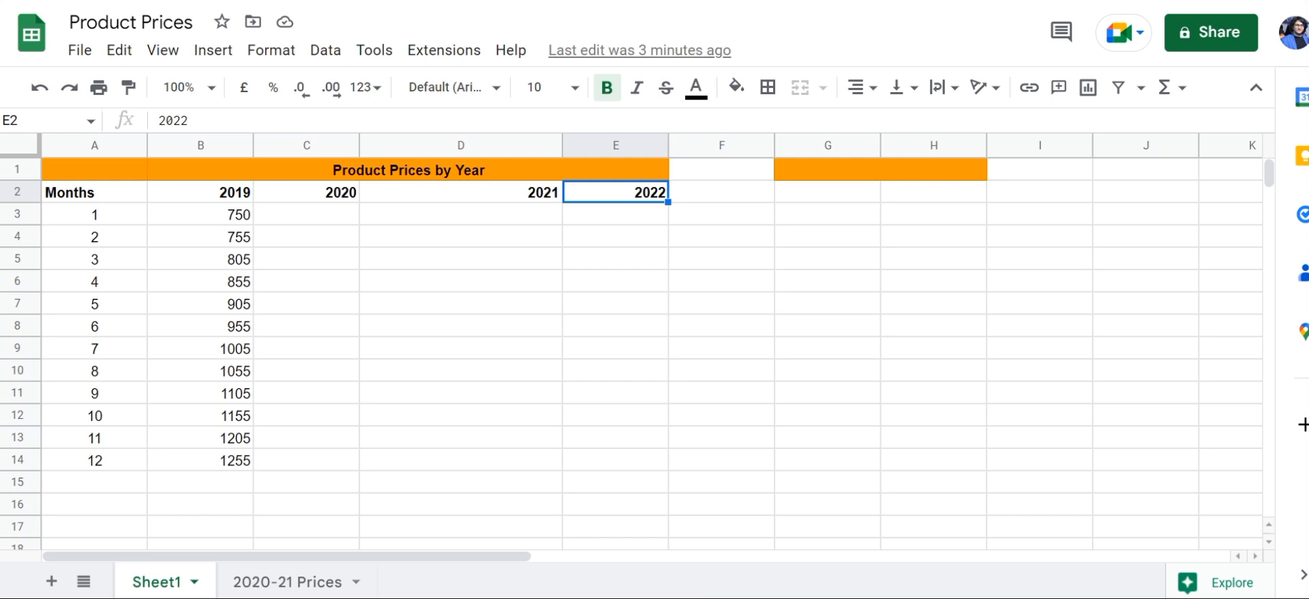
pyautogui.click(305, 214)
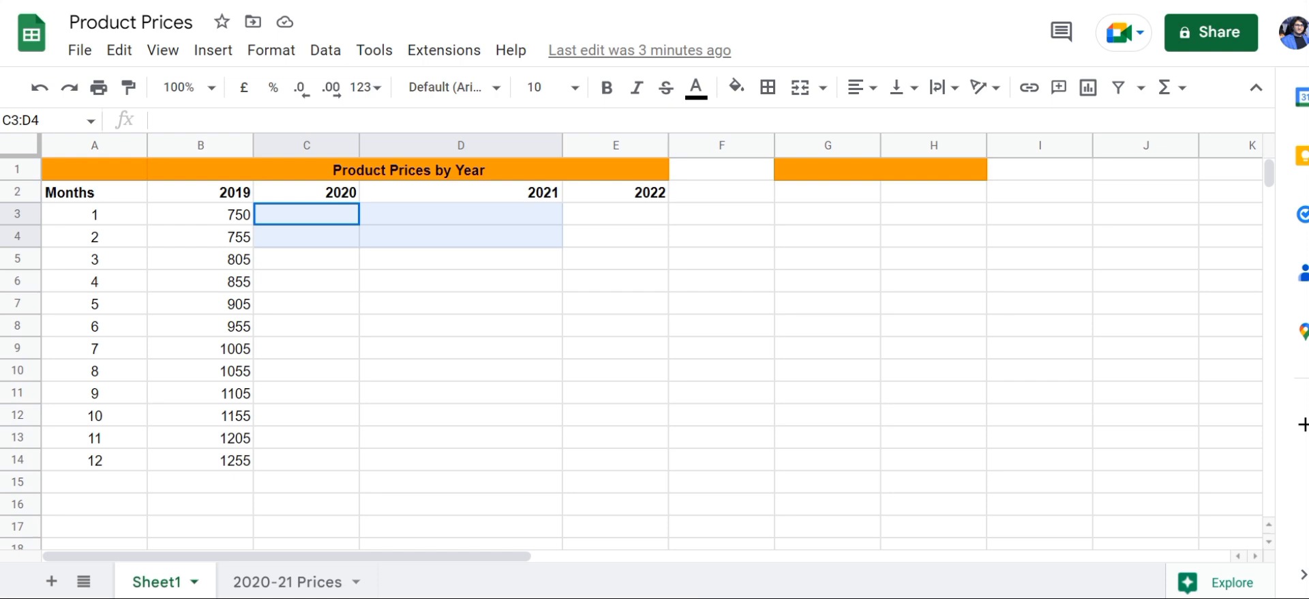
pyautogui.click(460, 258)
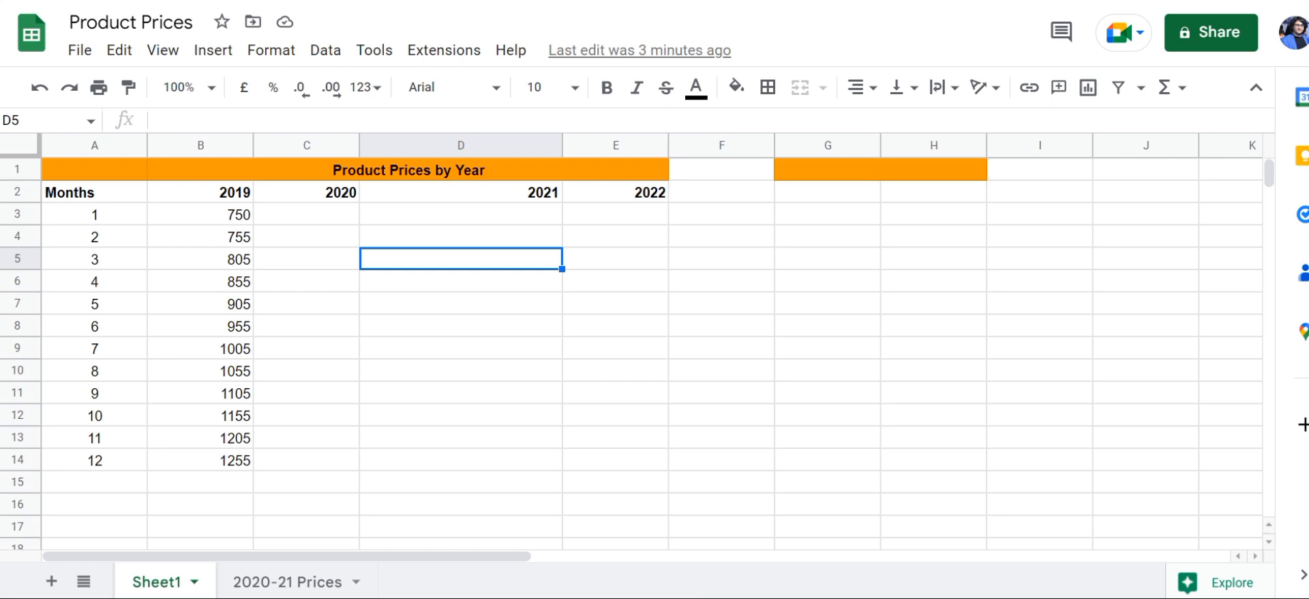
pyautogui.click(460, 214)
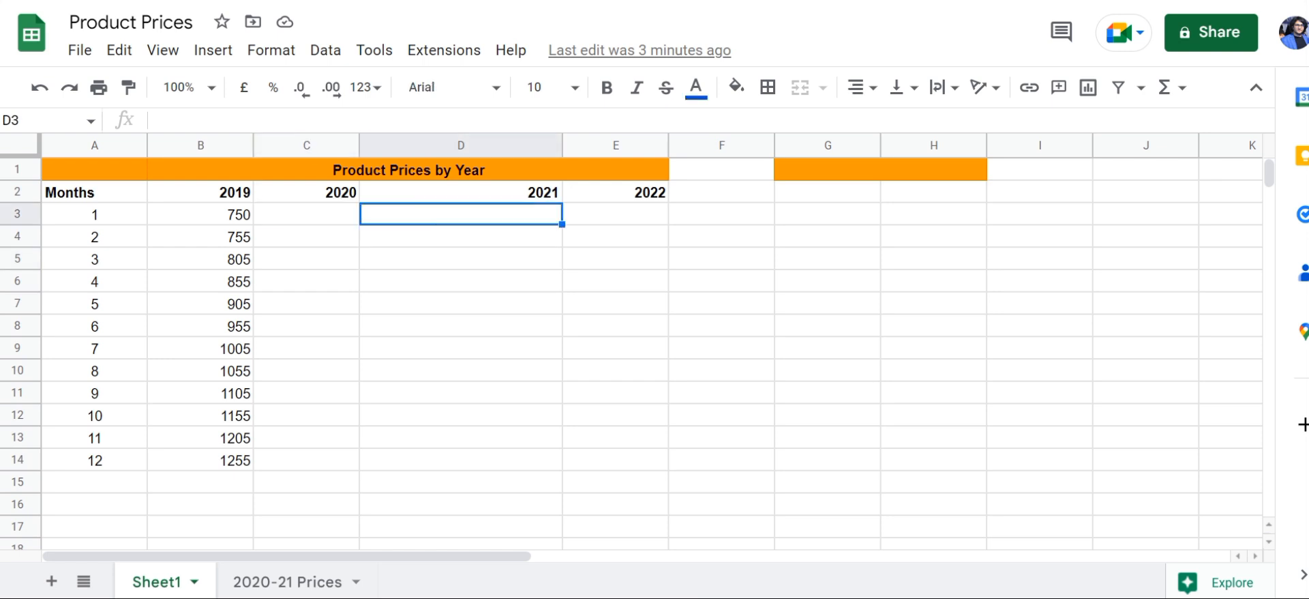
pyautogui.click(615, 214)
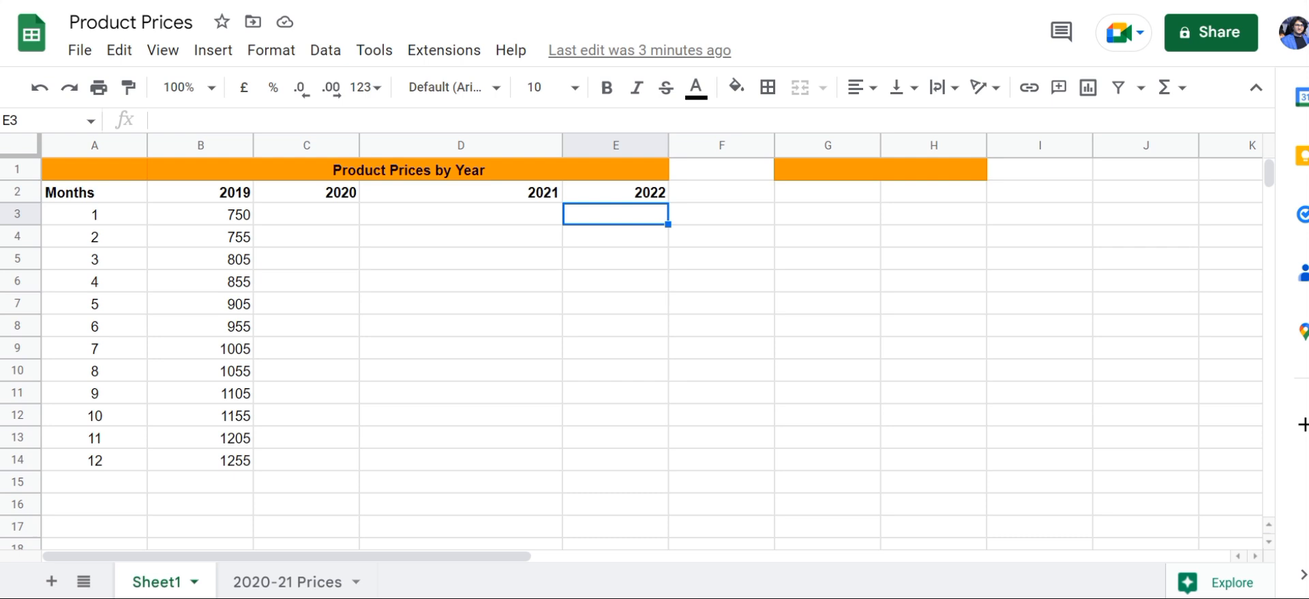
pyautogui.click(305, 214)
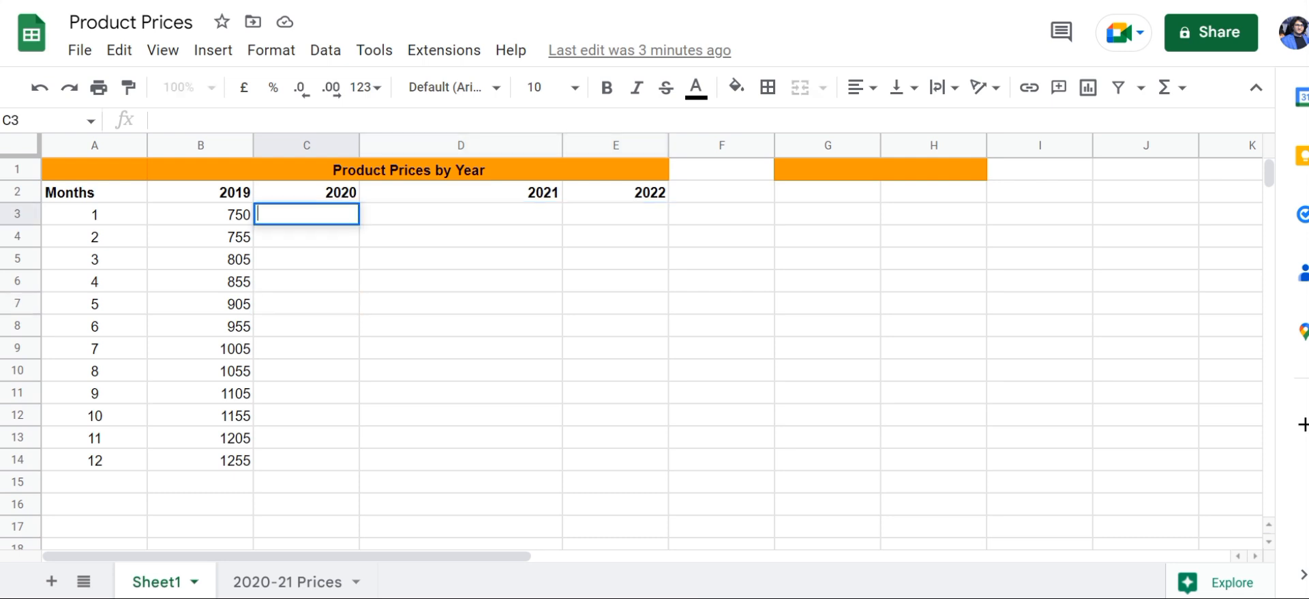
# Step: Enter ='2020-21 Prices'!C3 in C3 so it shows the first 2020 price, 1305
pyautogui.write('=')
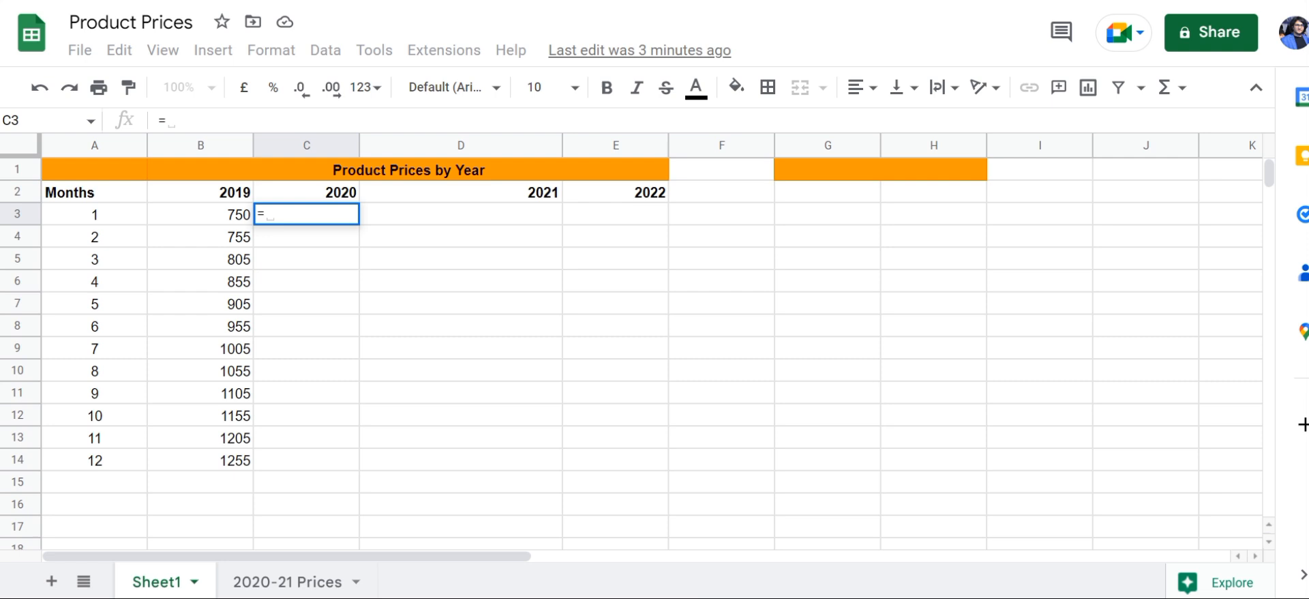
pyautogui.write("'")
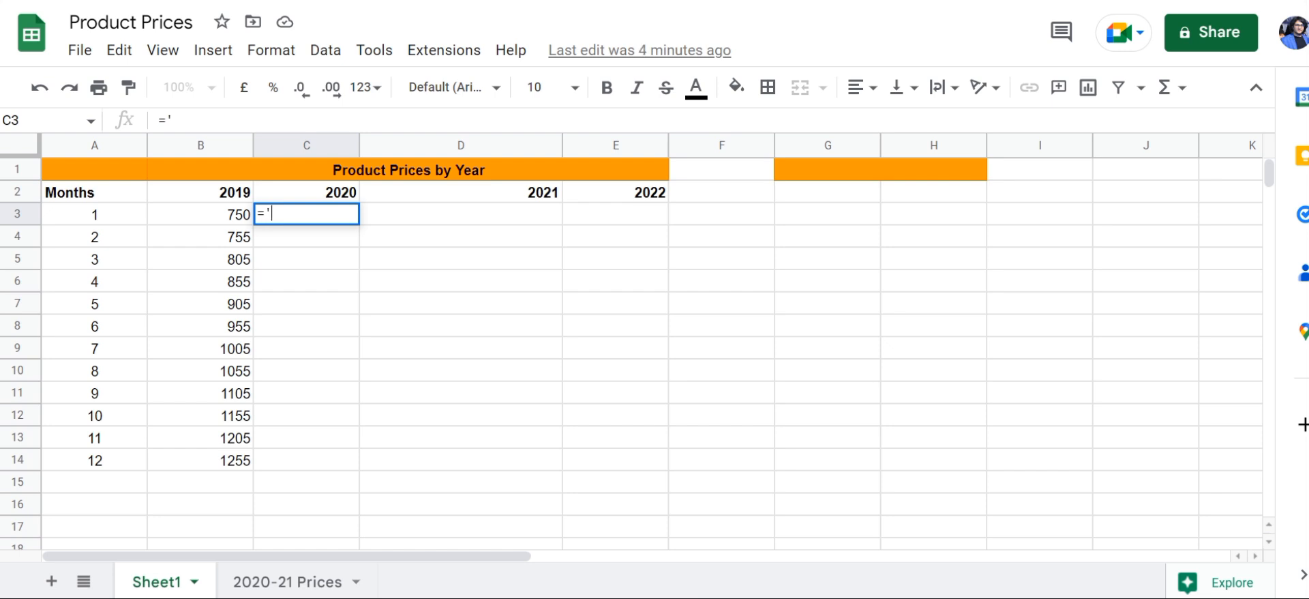
pyautogui.write('2')
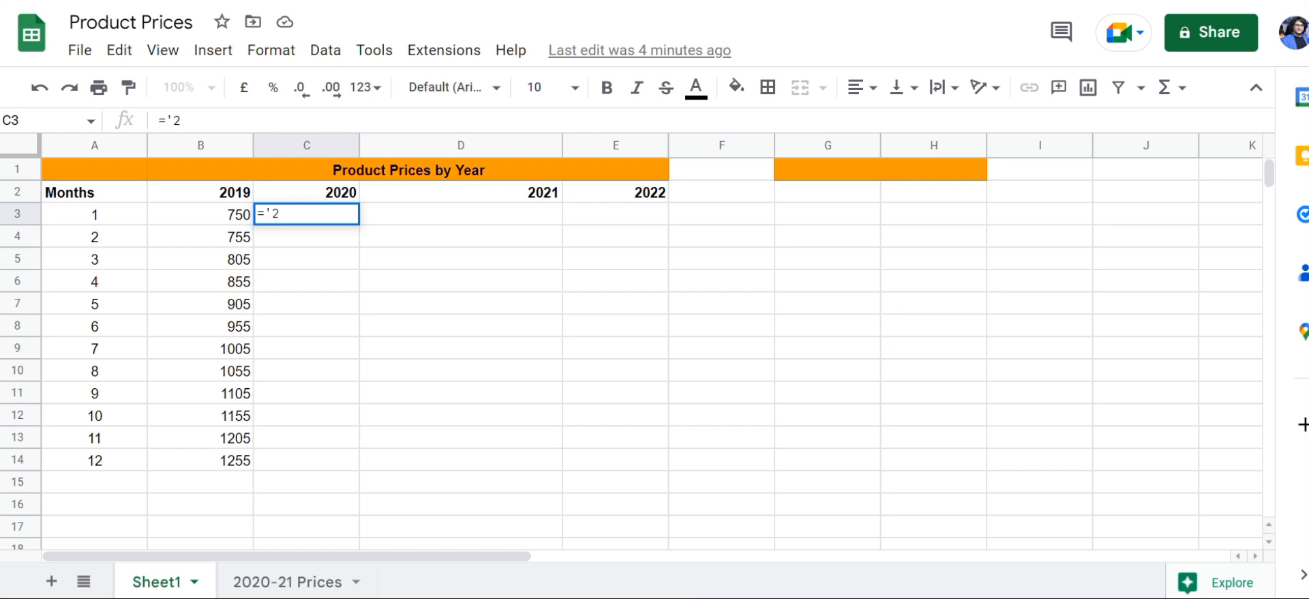
pyautogui.write('020')
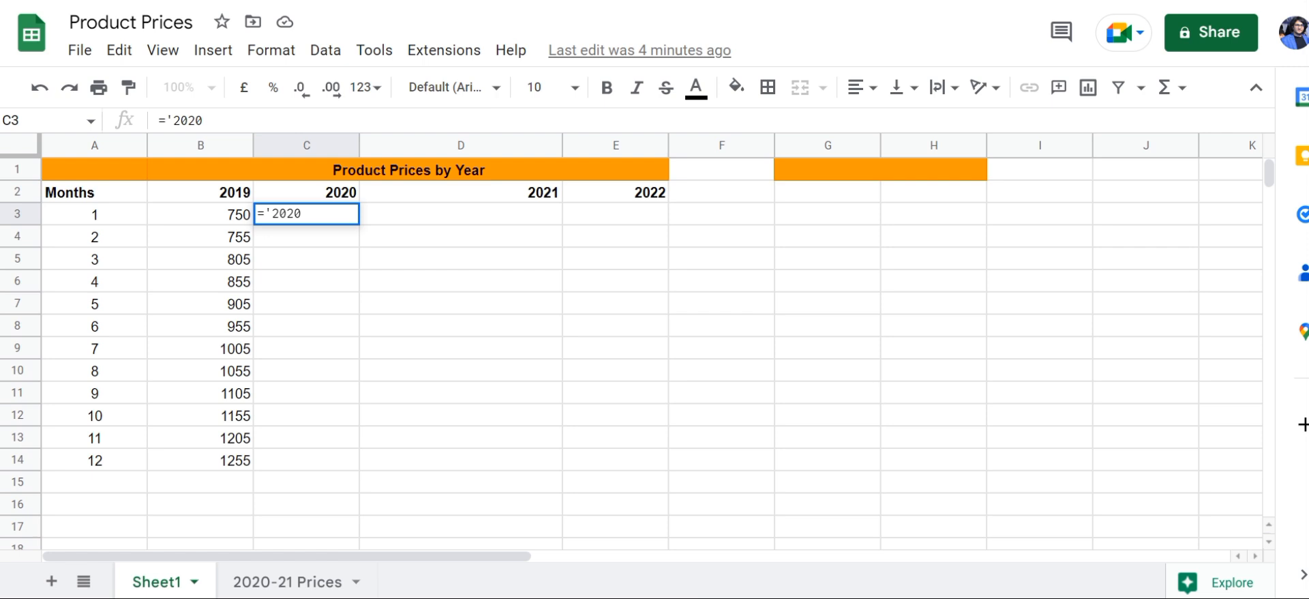
pyautogui.write('-21 Pric')
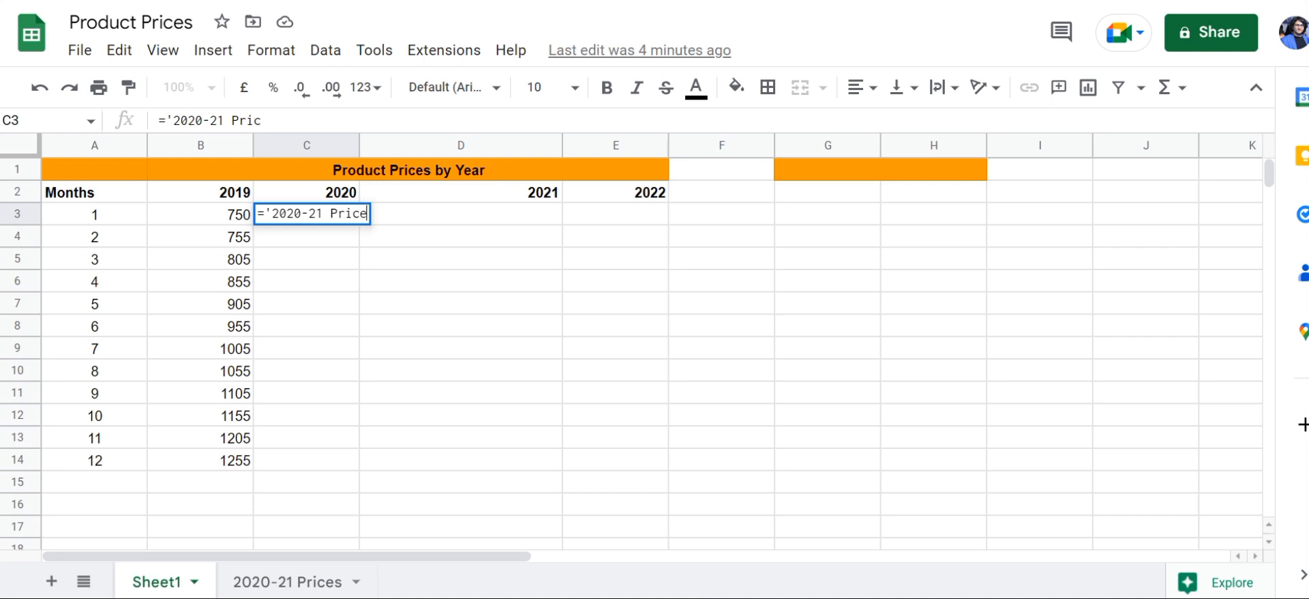
pyautogui.write("es'")
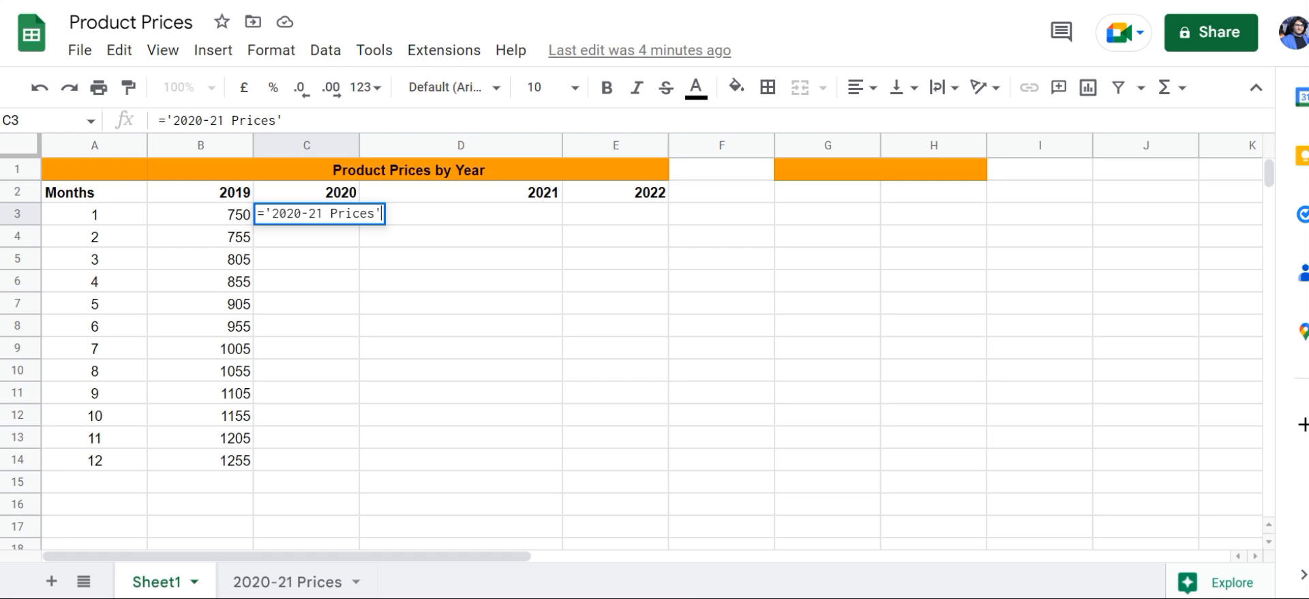
pyautogui.write('!')
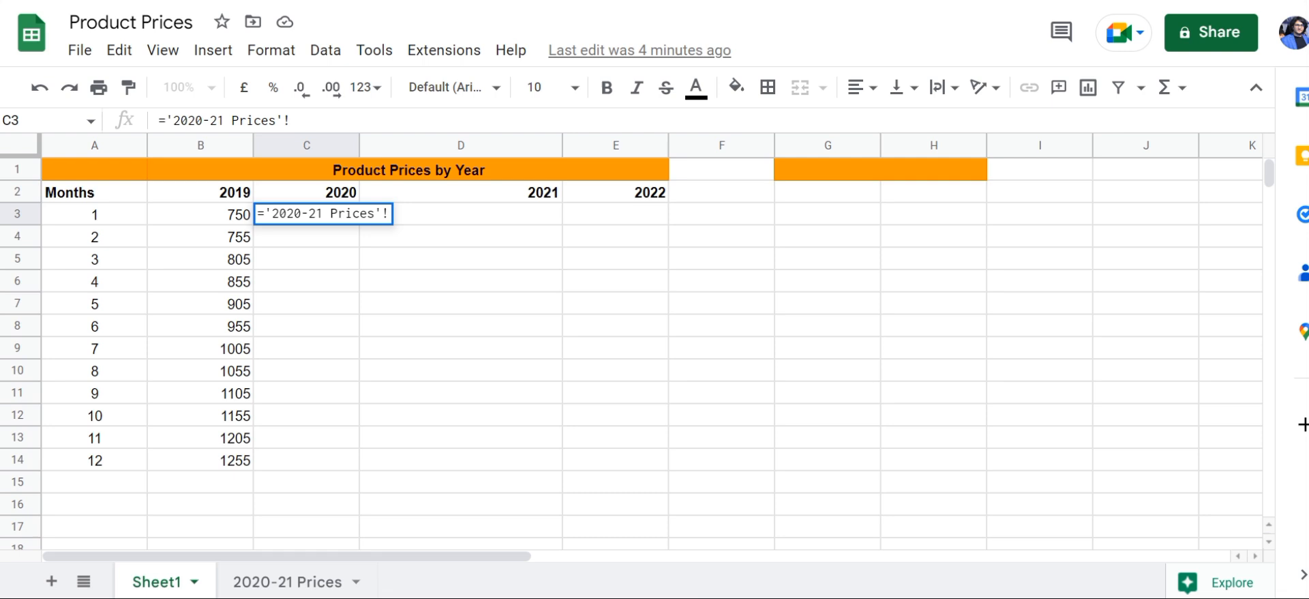
pyautogui.write('C')
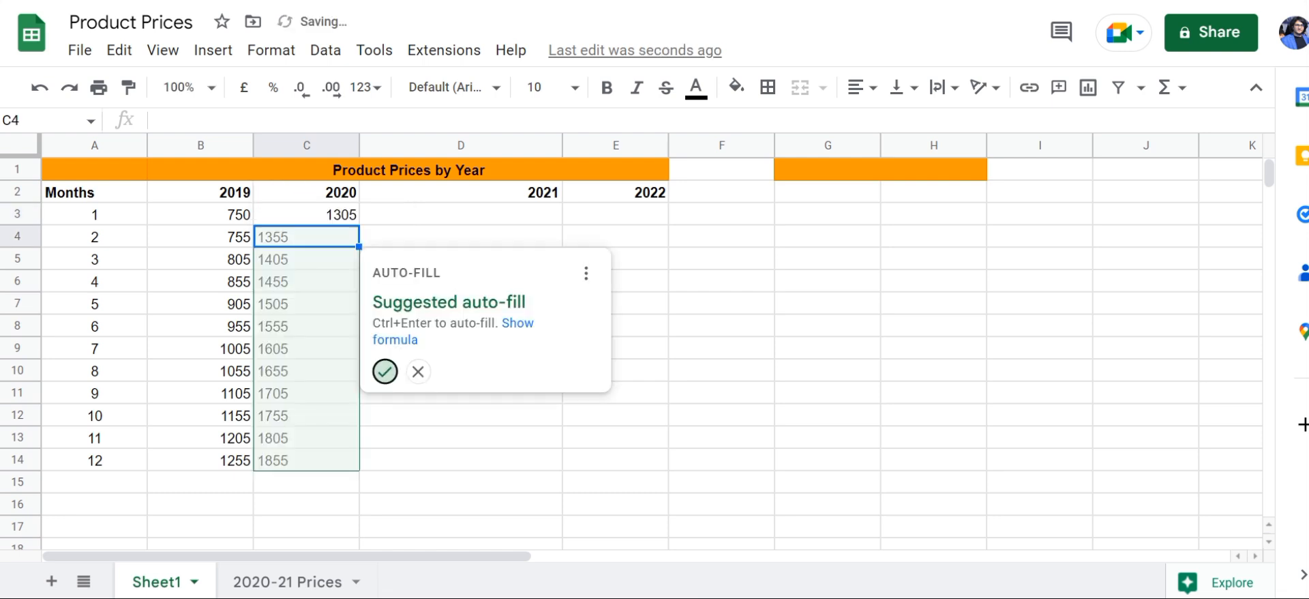
# Step: Accept the auto-fill so C4:C14 reference the 2020-21 Prices sheet, then check the source 2020 prices
pyautogui.click(385, 371)
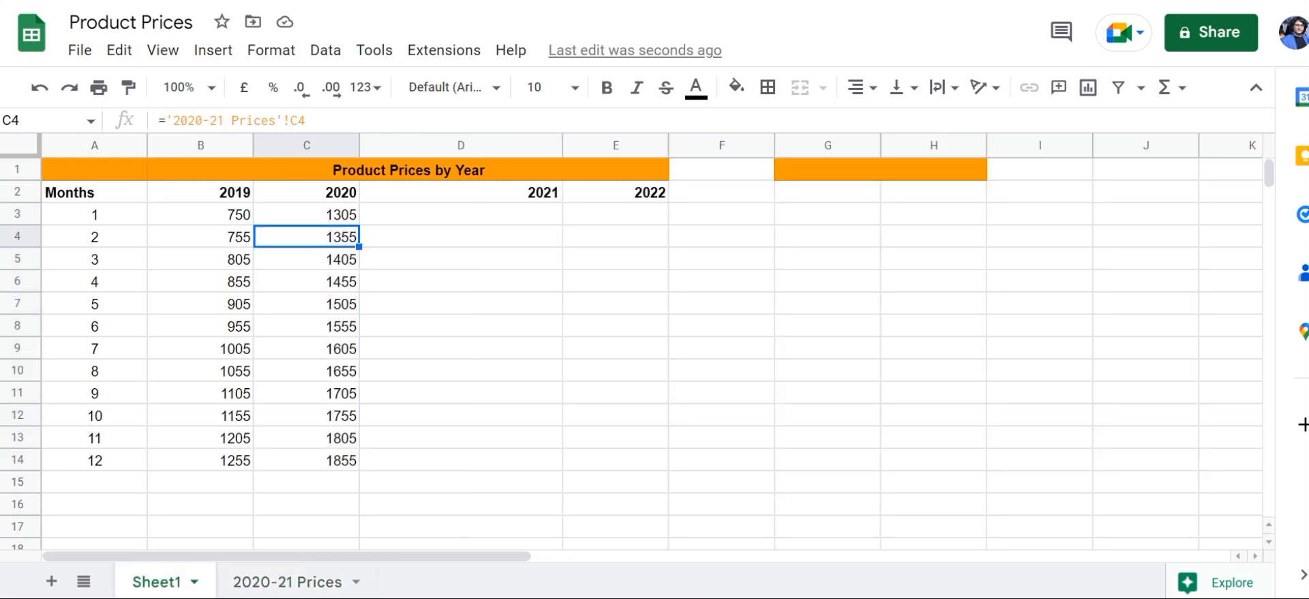
pyautogui.click(460, 347)
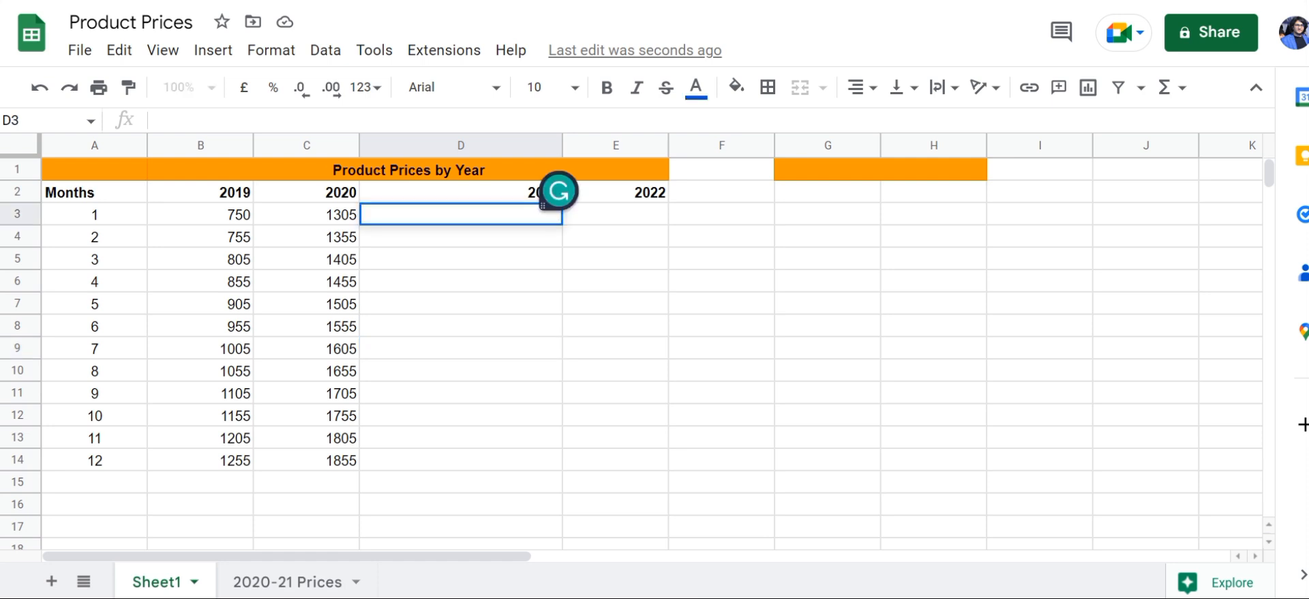
pyautogui.click(461, 257)
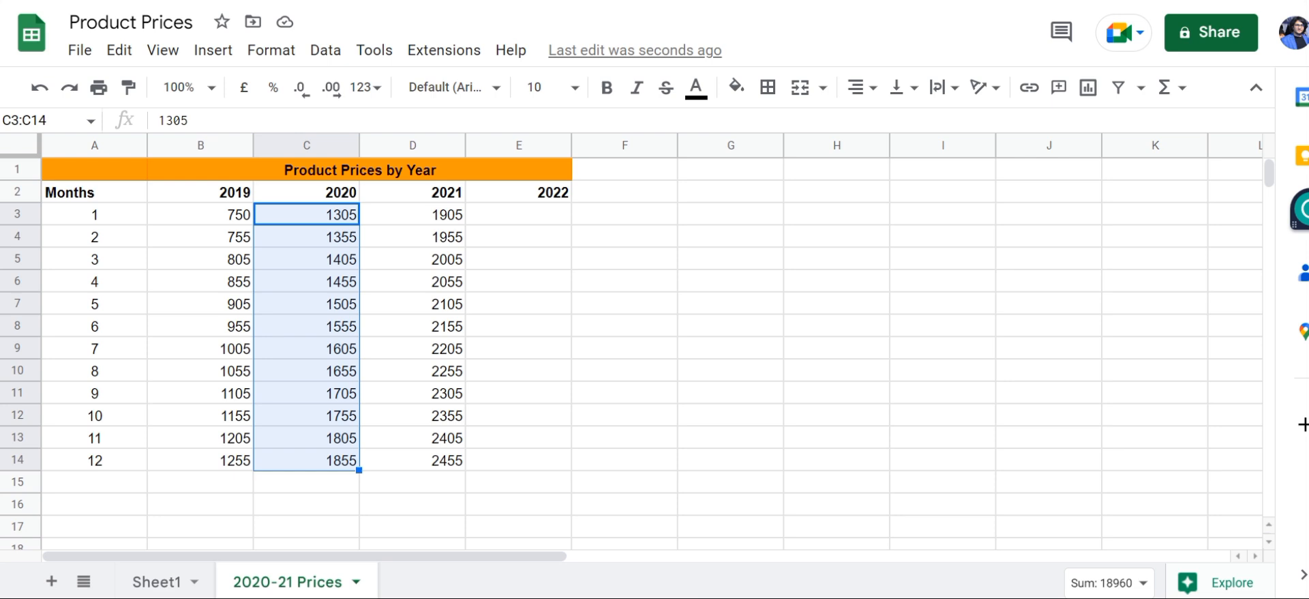
pyautogui.moveTo(412, 214); pyautogui.dragTo(411, 393)
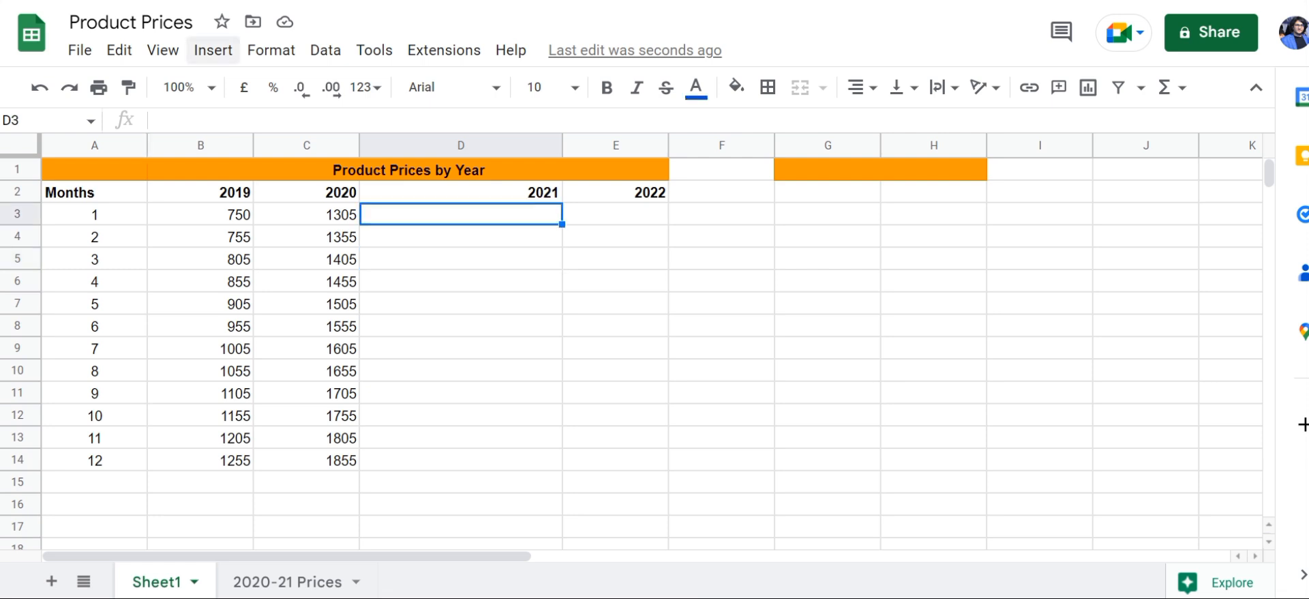
# Step: Insert a link in D3 pointing to the 2021 range D3:D14 on the 2020-21 Prices sheet
pyautogui.click(213, 50)
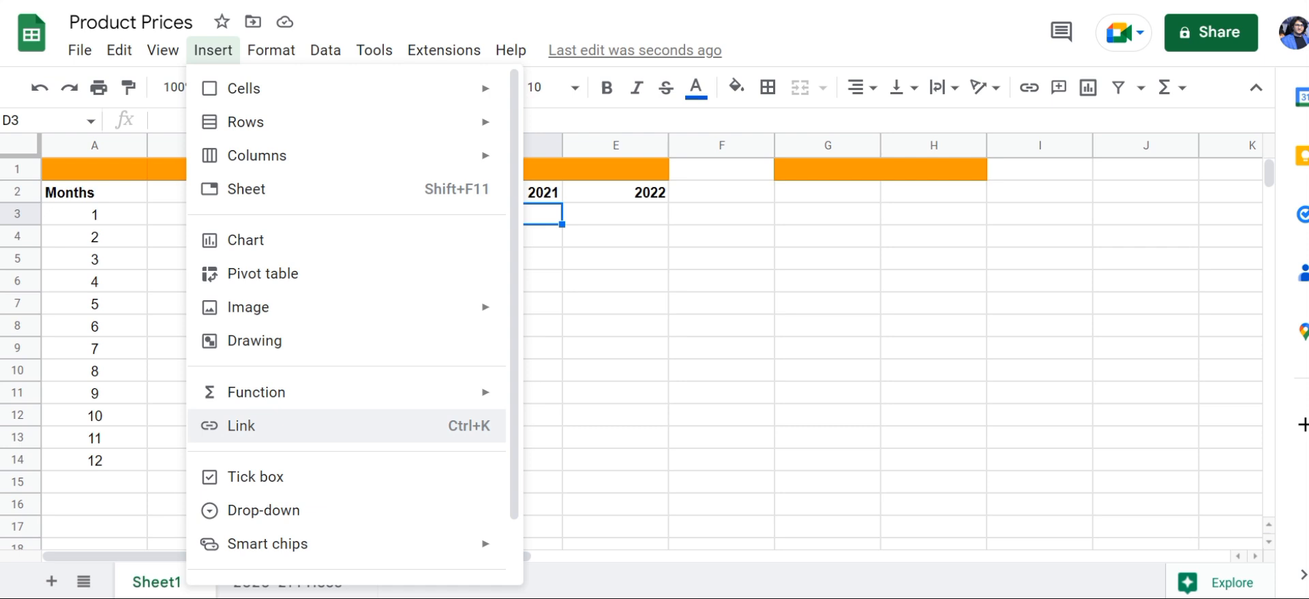
pyautogui.click(240, 425)
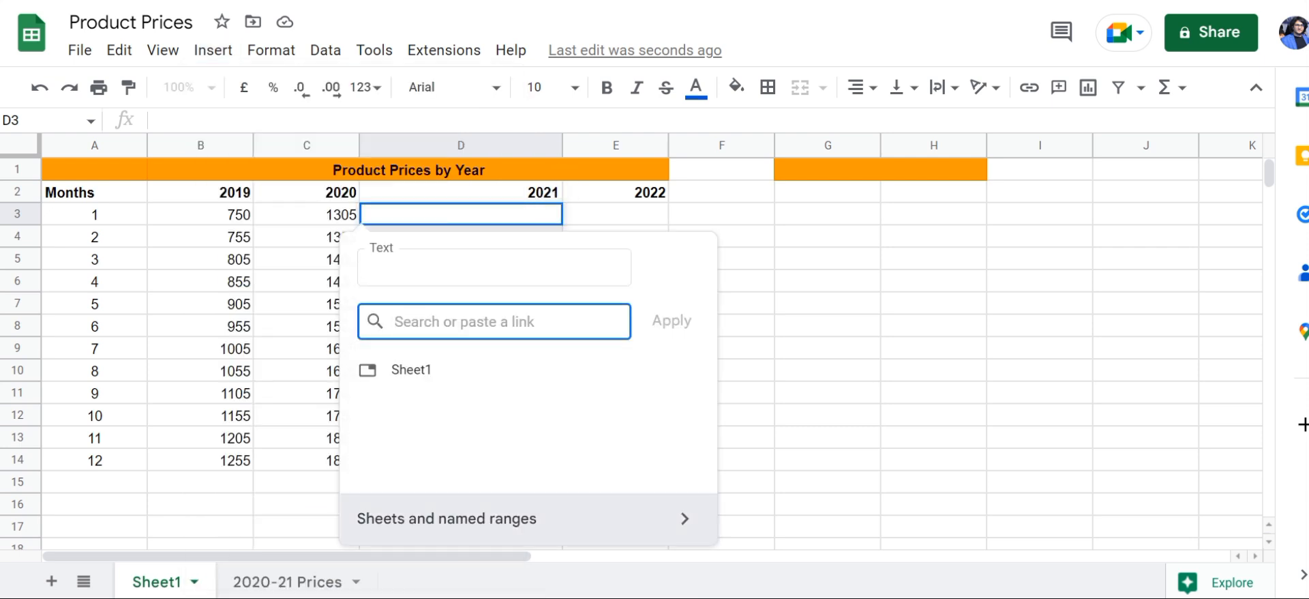
pyautogui.click(446, 518)
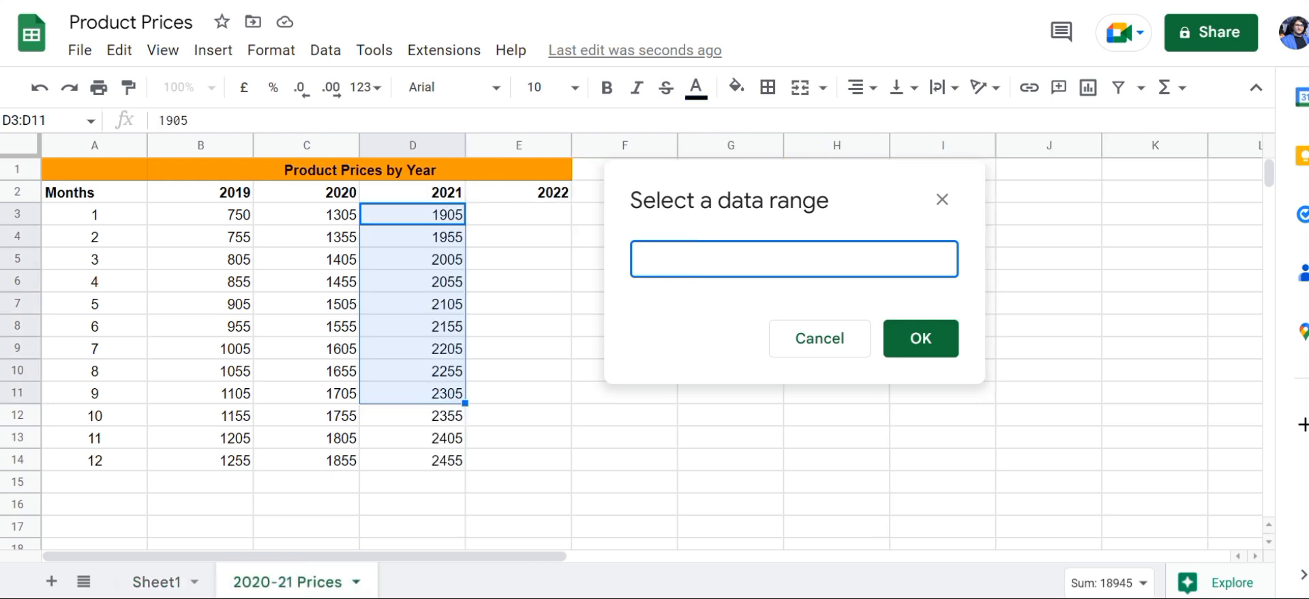
pyautogui.click(518, 257)
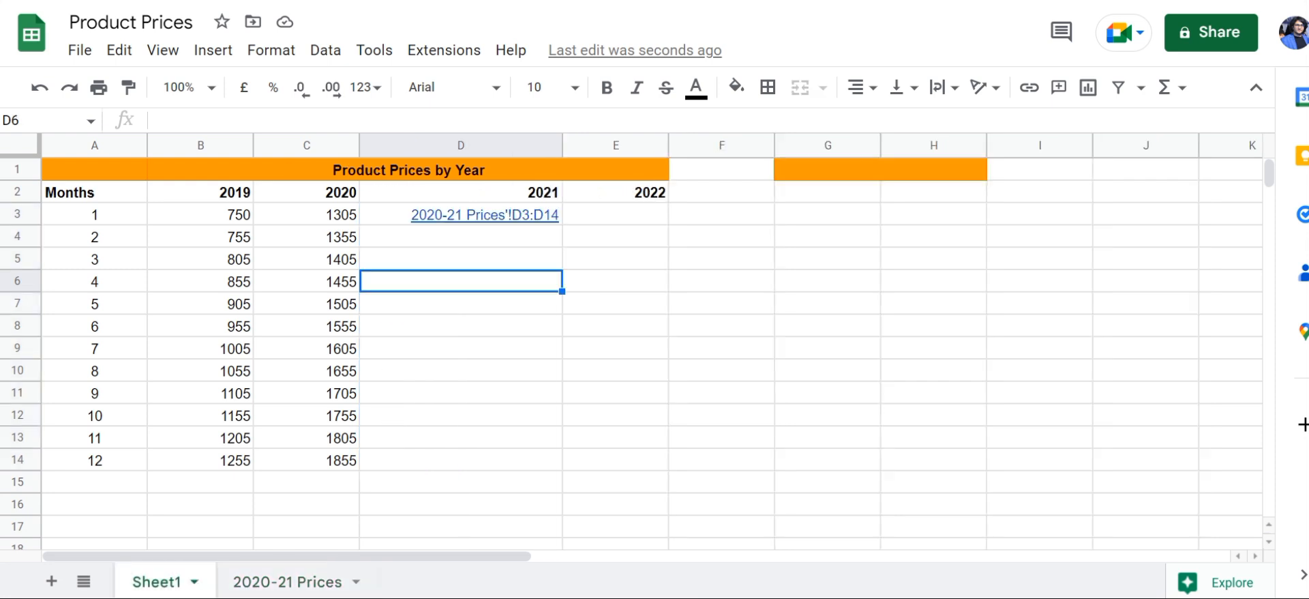
pyautogui.click(615, 214)
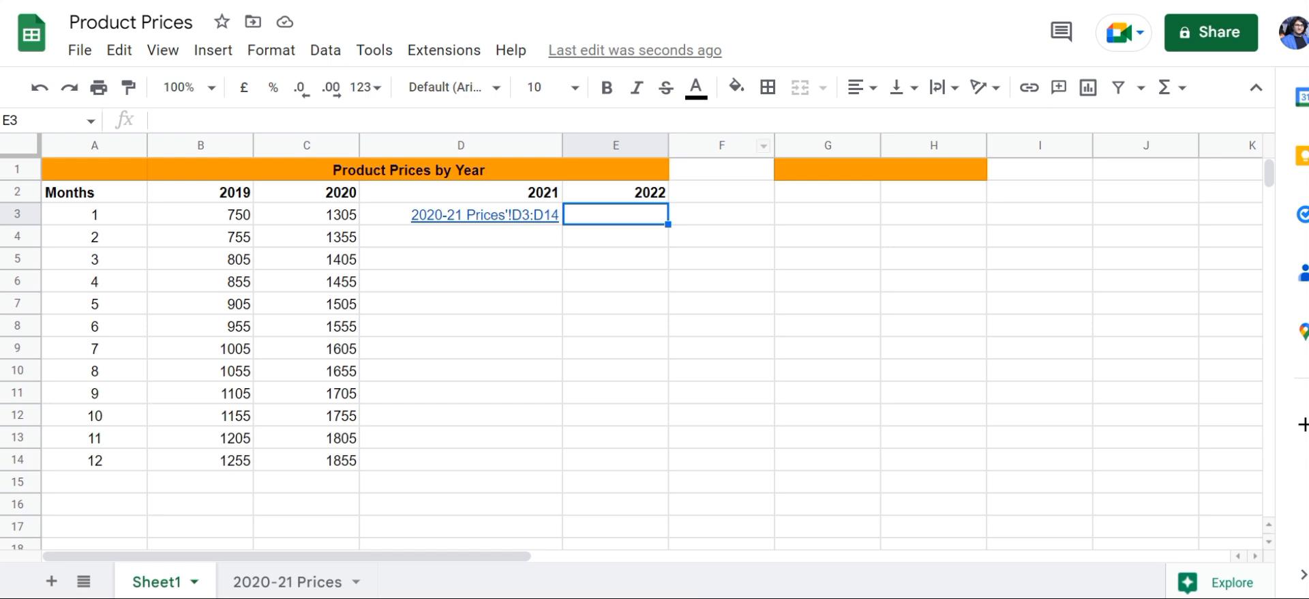
pyautogui.doubleClick(615, 214)
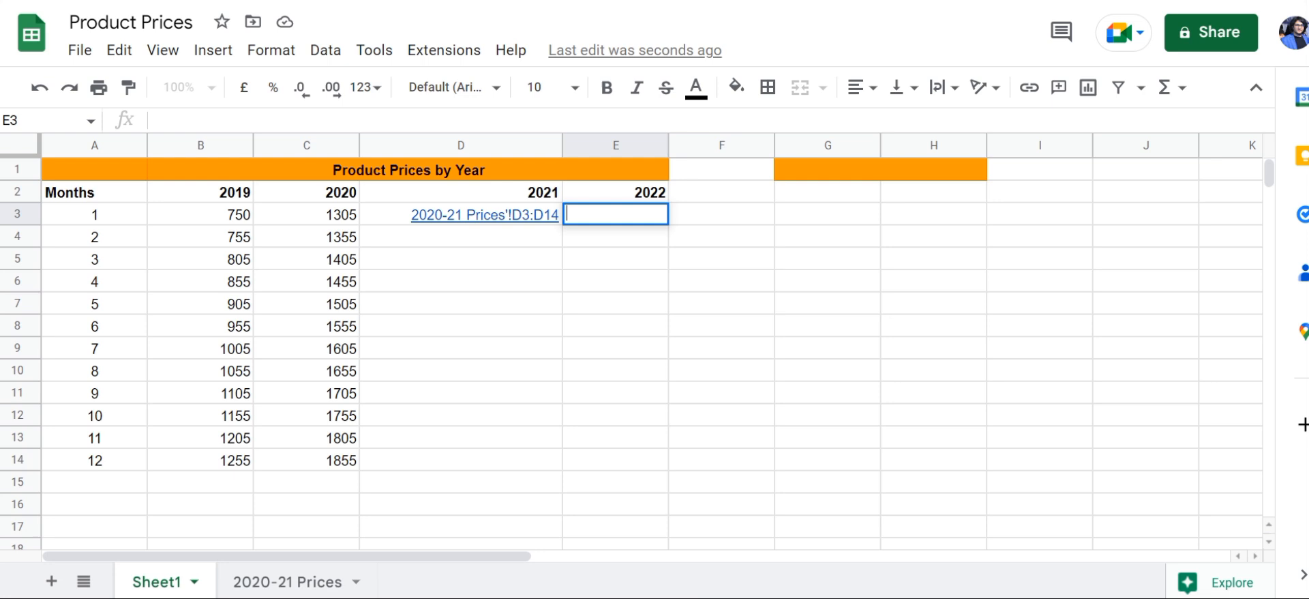
# Step: Start an IMPORTRANGE formula in E3 with the 2022 Prices spreadsheet URL as its source
pyautogui.write('i')
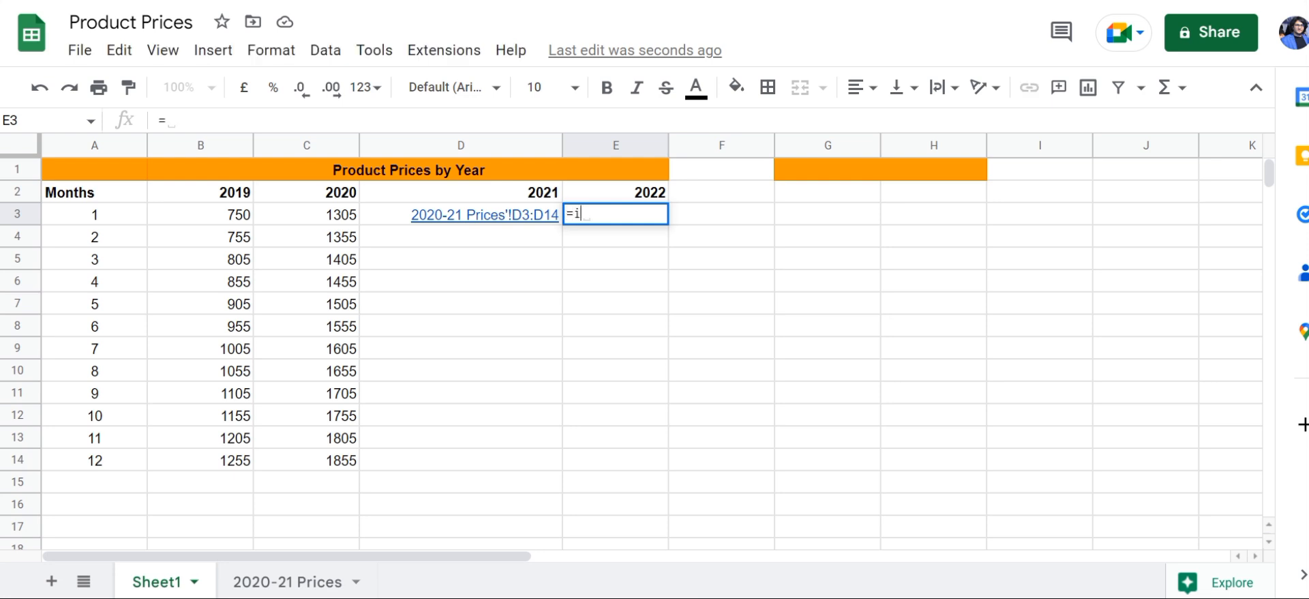
pyautogui.write('mpo')
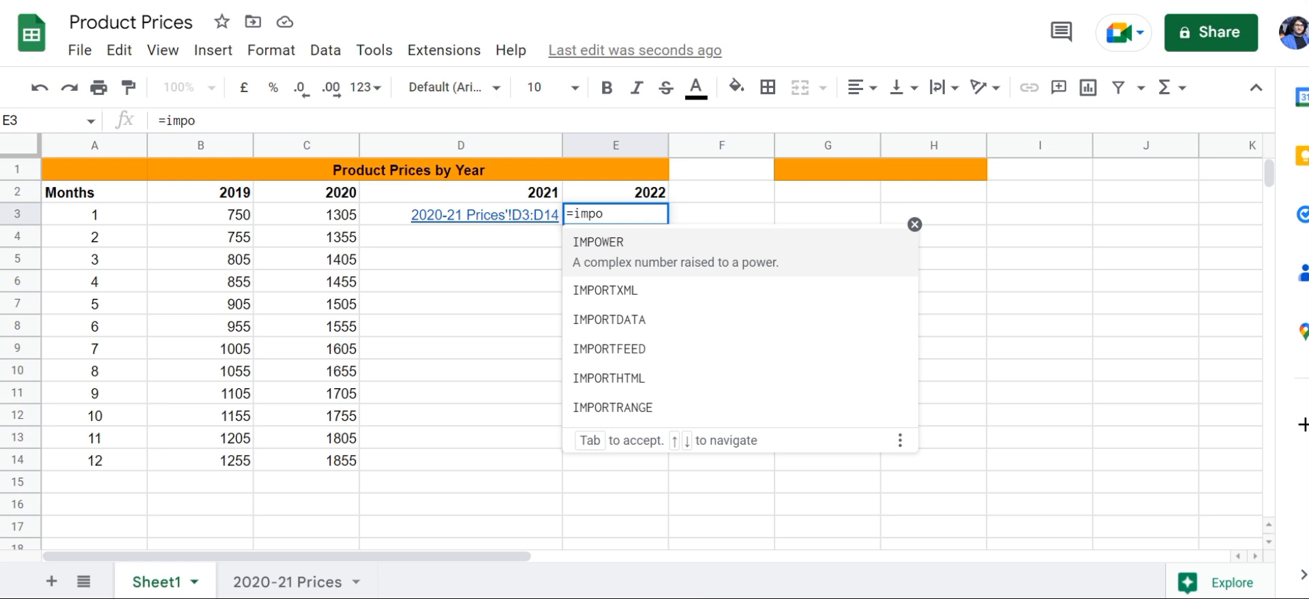
pyautogui.press('down')
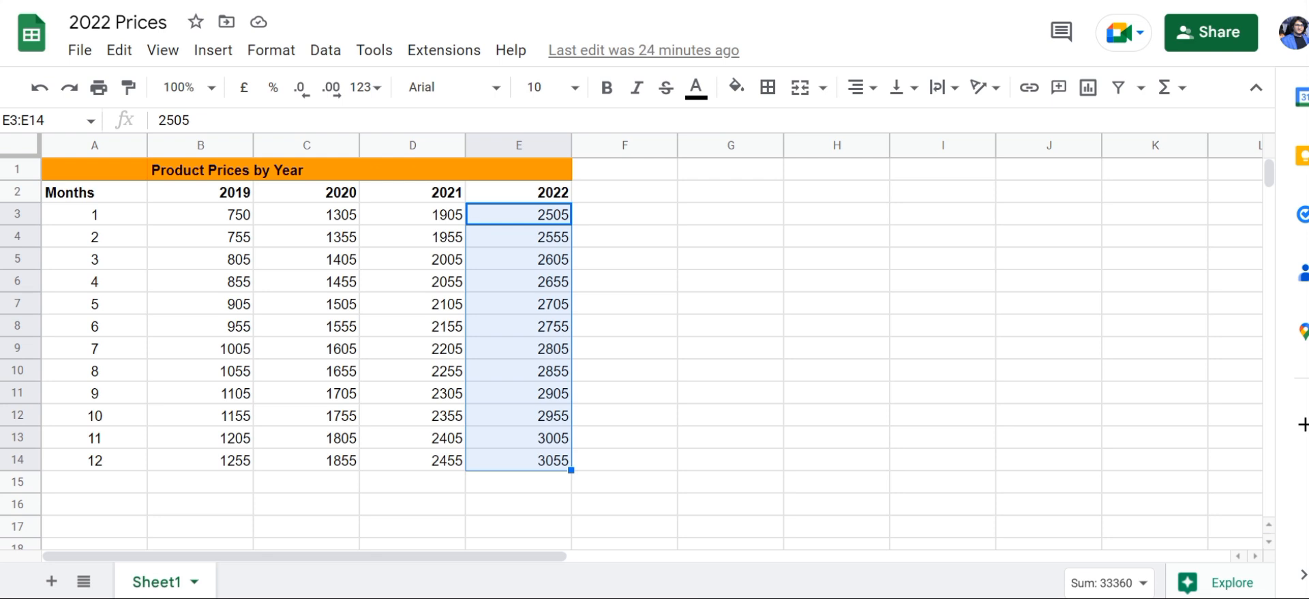
pyautogui.rightClick(518, 214)
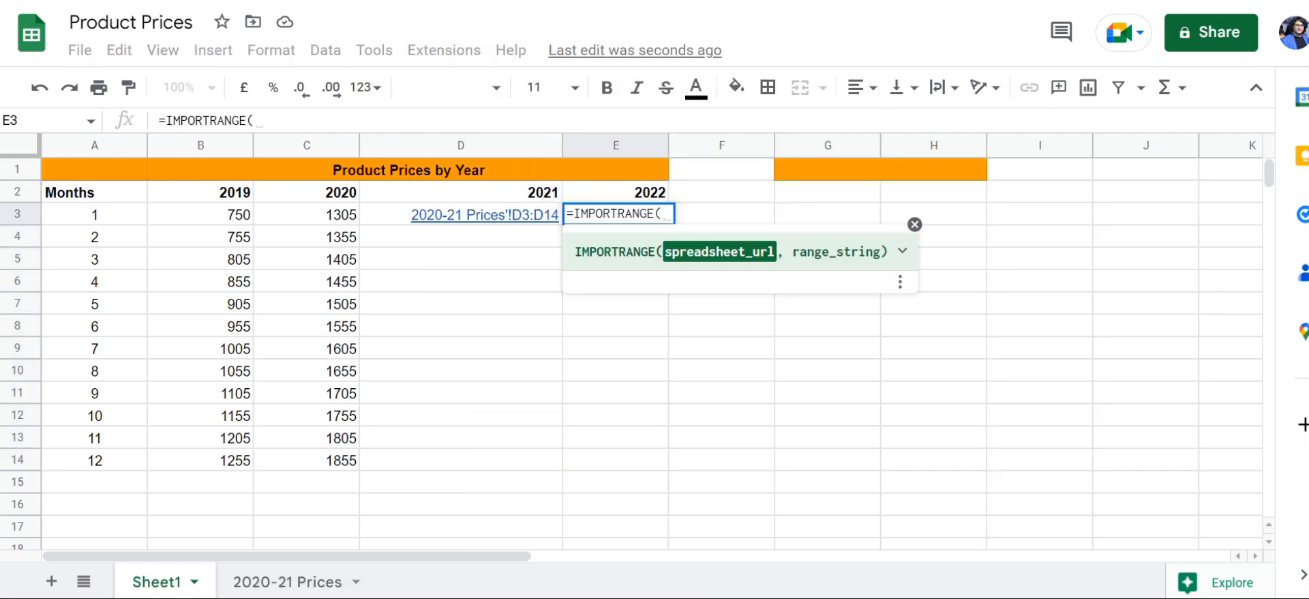
pyautogui.write('"')
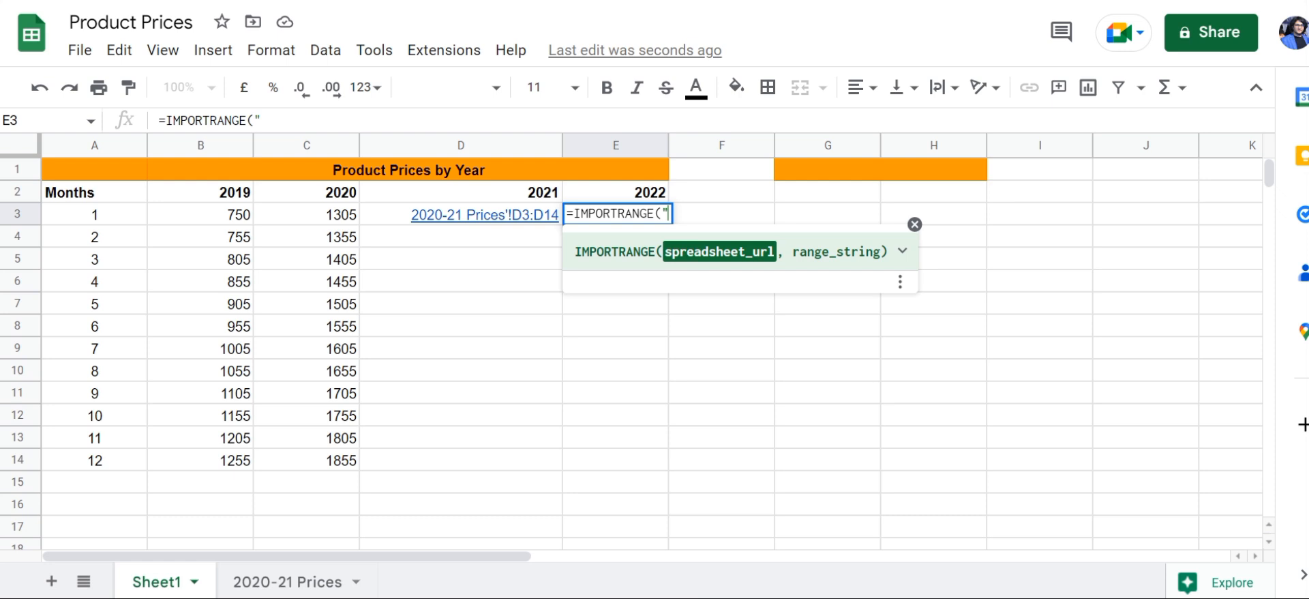
pyautogui.write('https://docs.google.com/spreadsheets/d/1yRVlbhanzZsrueqEdoj_LQhQtVvZbm5zIRHqAEnnr2o/edit#gid=0')
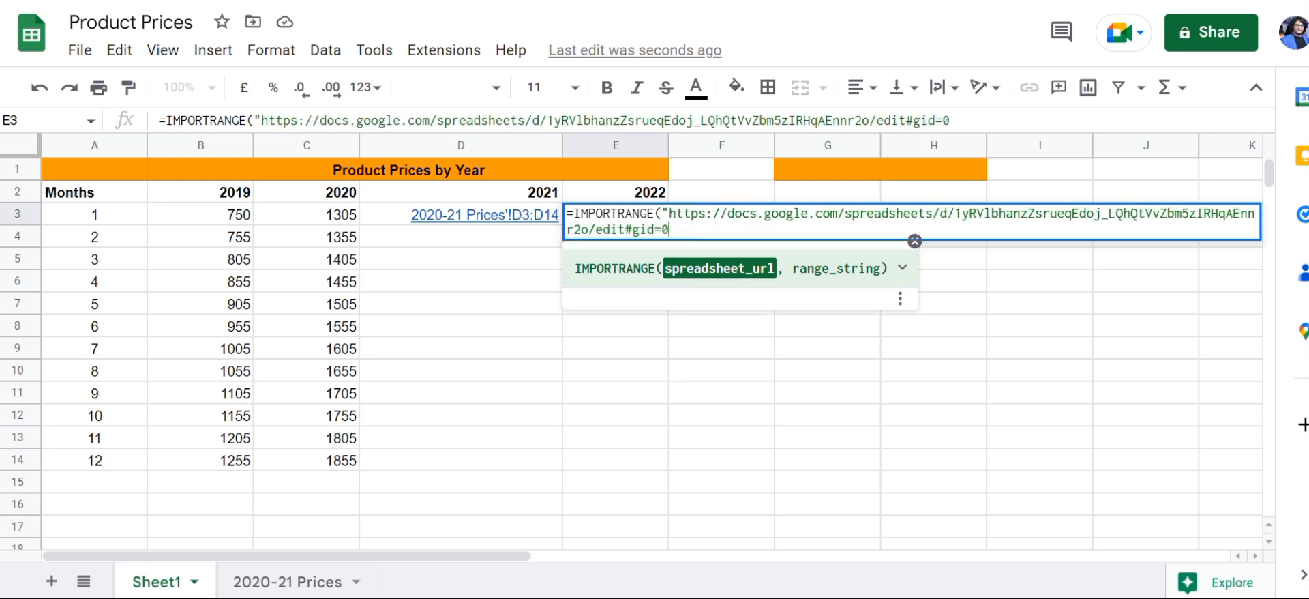
pyautogui.write('"')
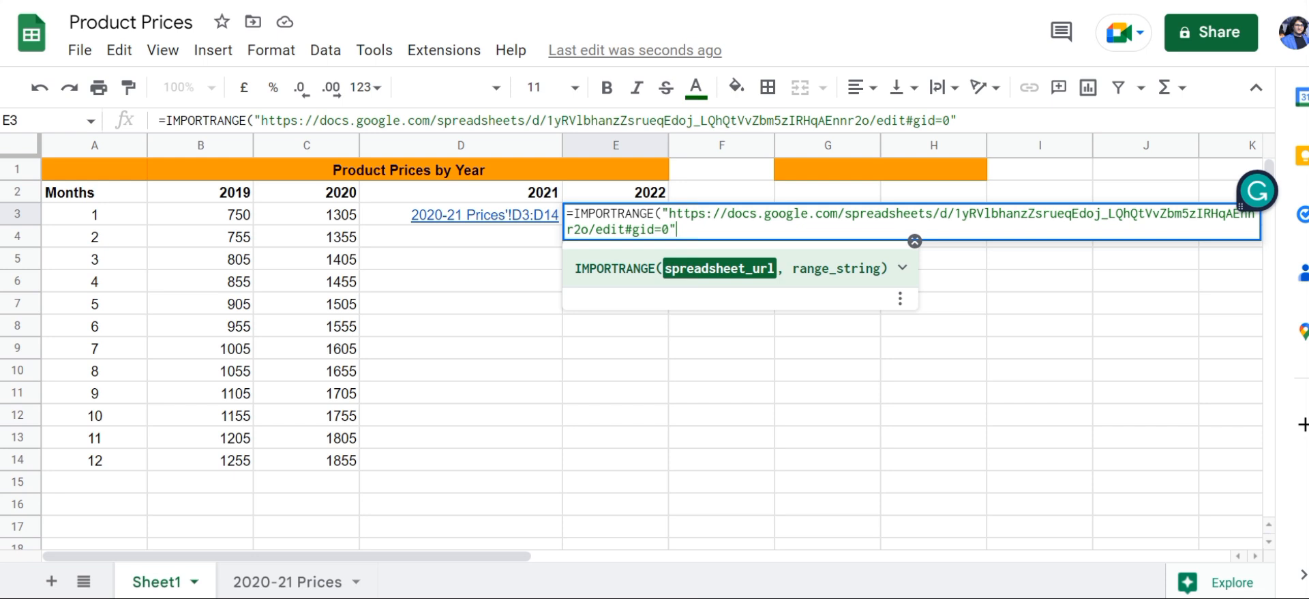
# Step: Complete the formula with range "E3:E14" so the 2022 prices 2505 through 3055 import
pyautogui.write(',')
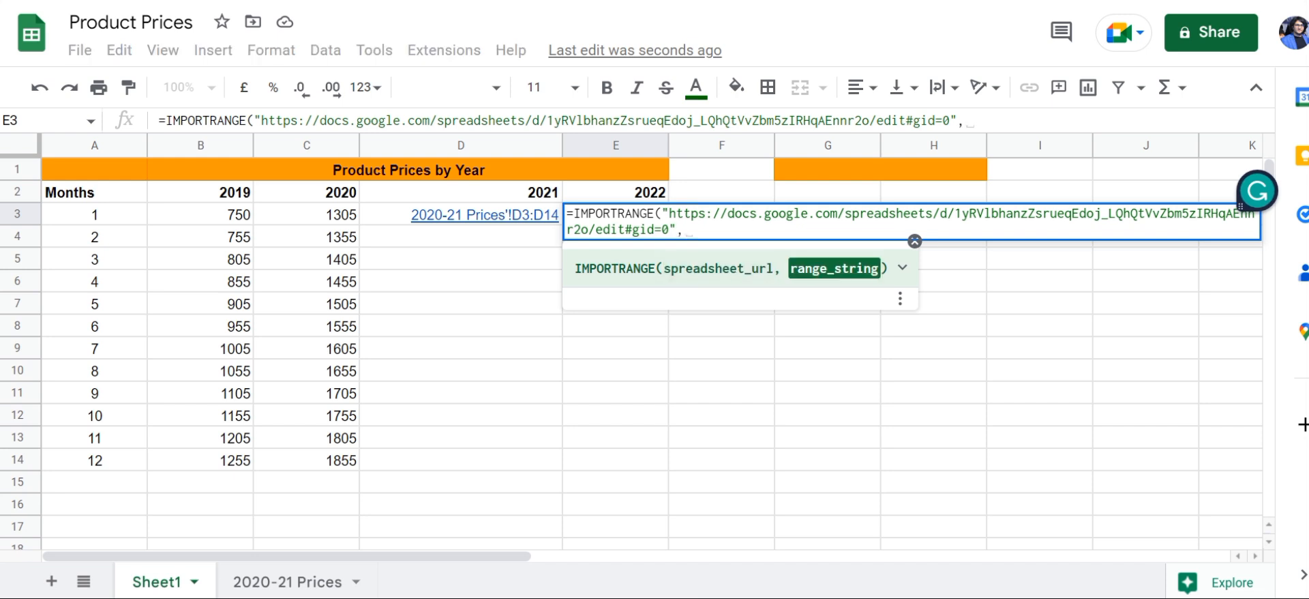
pyautogui.write('"')
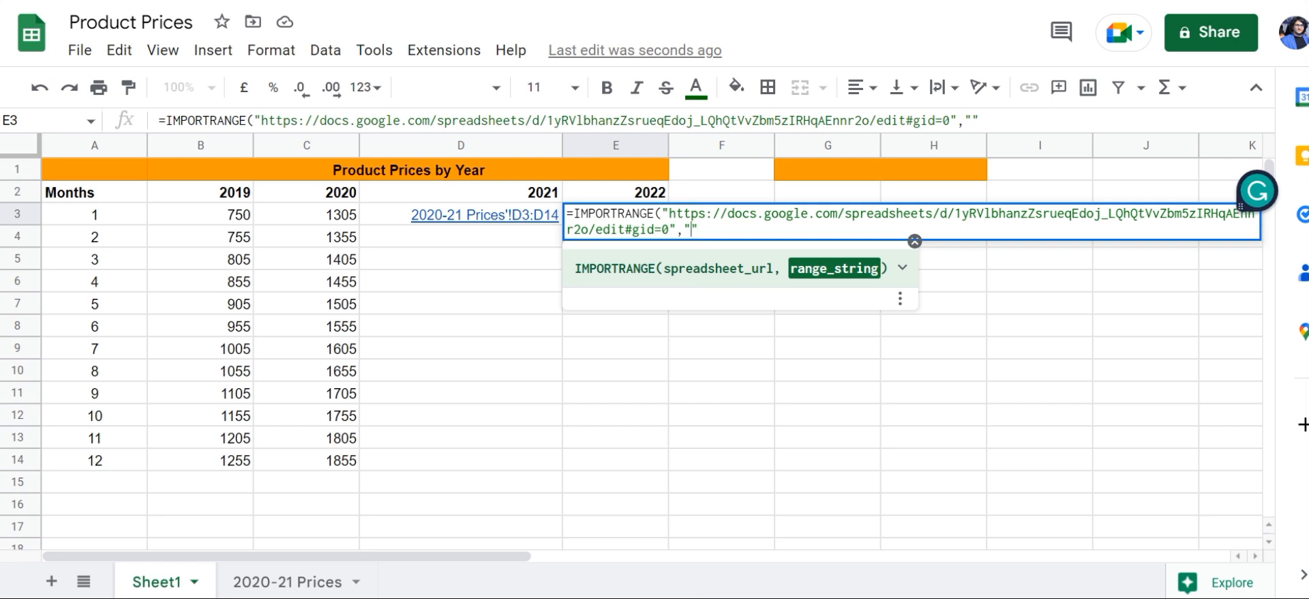
pyautogui.write('E')
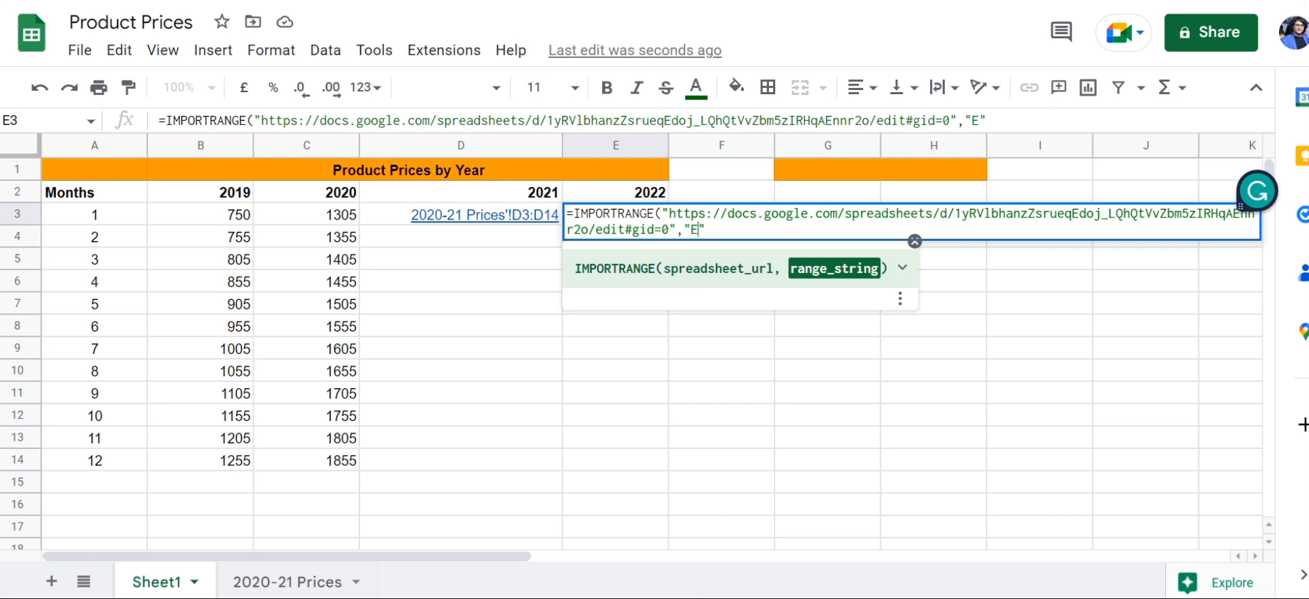
pyautogui.write('3')
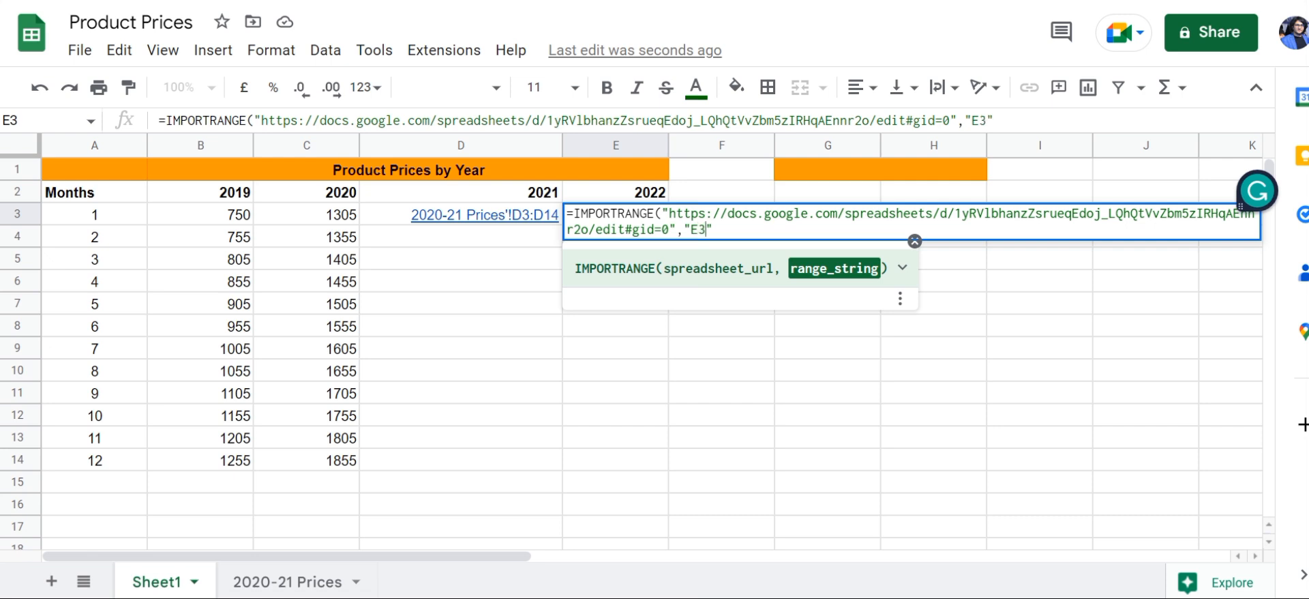
pyautogui.write(':')
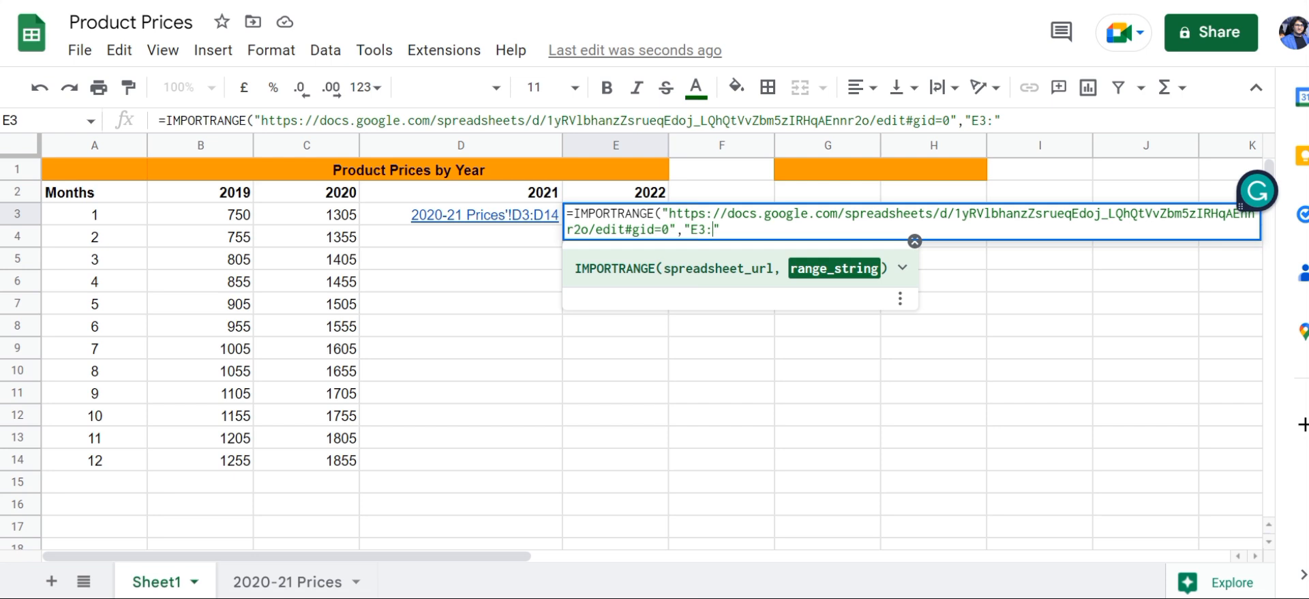
pyautogui.write('E1')
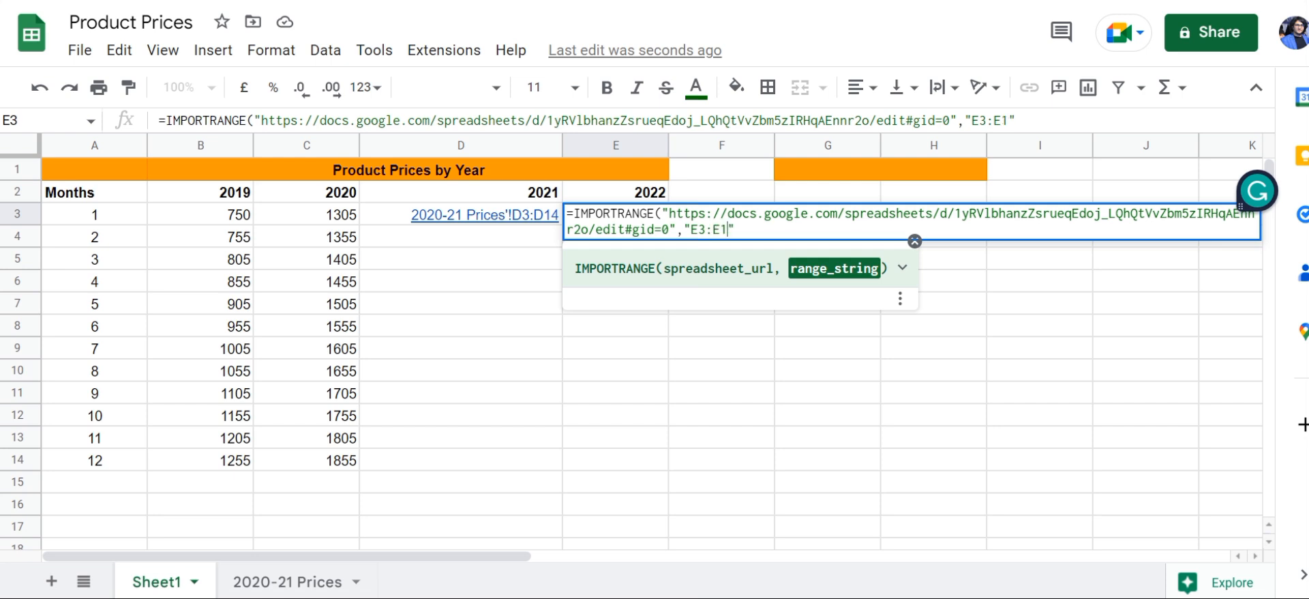
pyautogui.press('Enter')
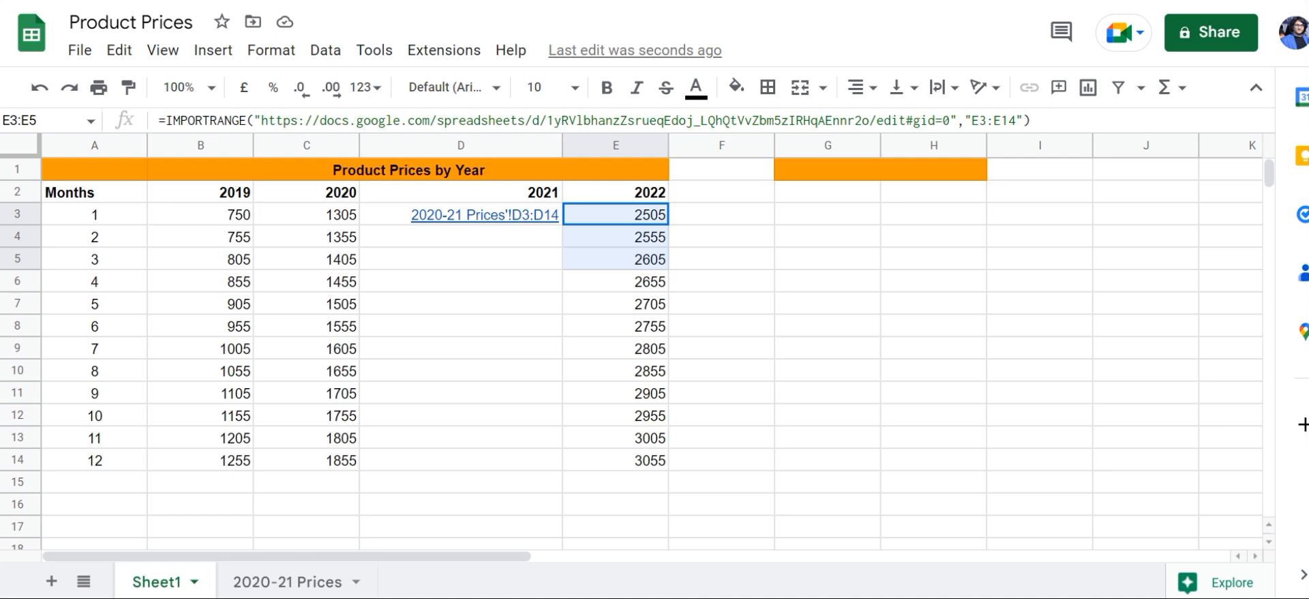
pyautogui.moveTo(615, 214); pyautogui.dragTo(615, 459)
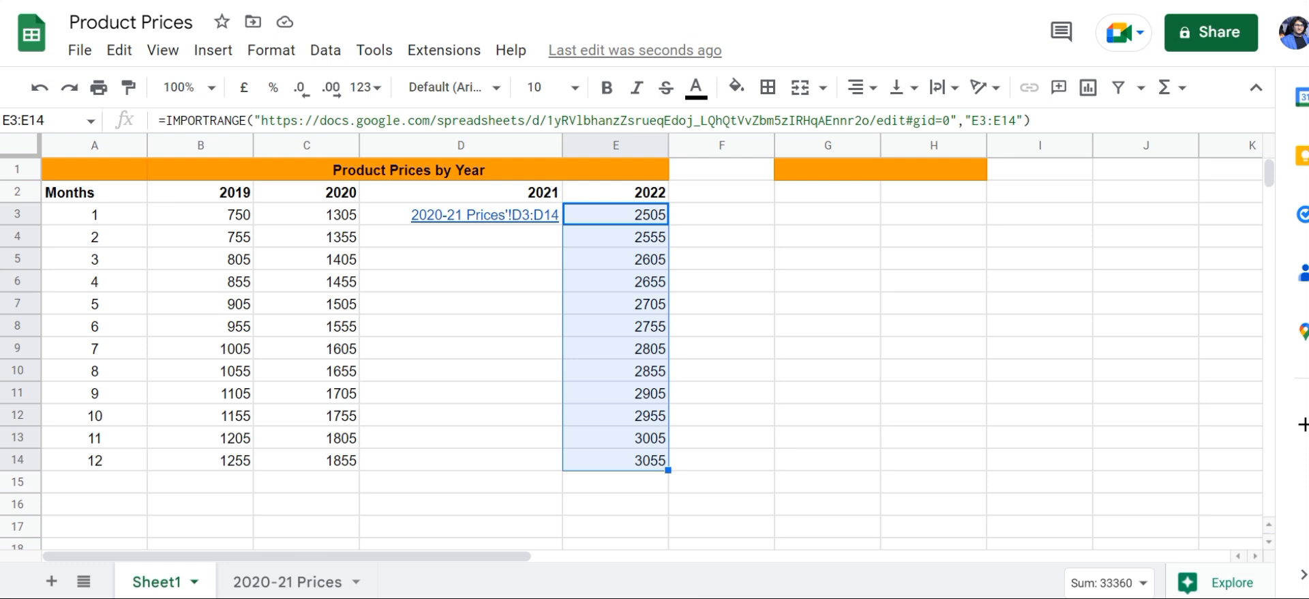
pyautogui.click(461, 303)
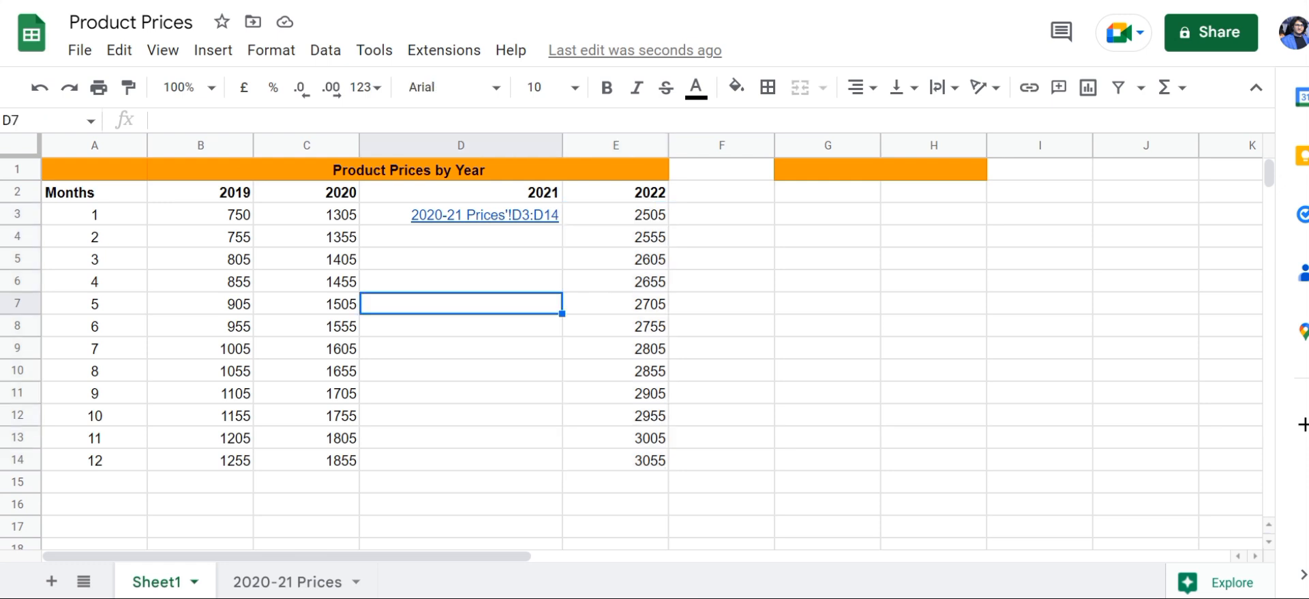